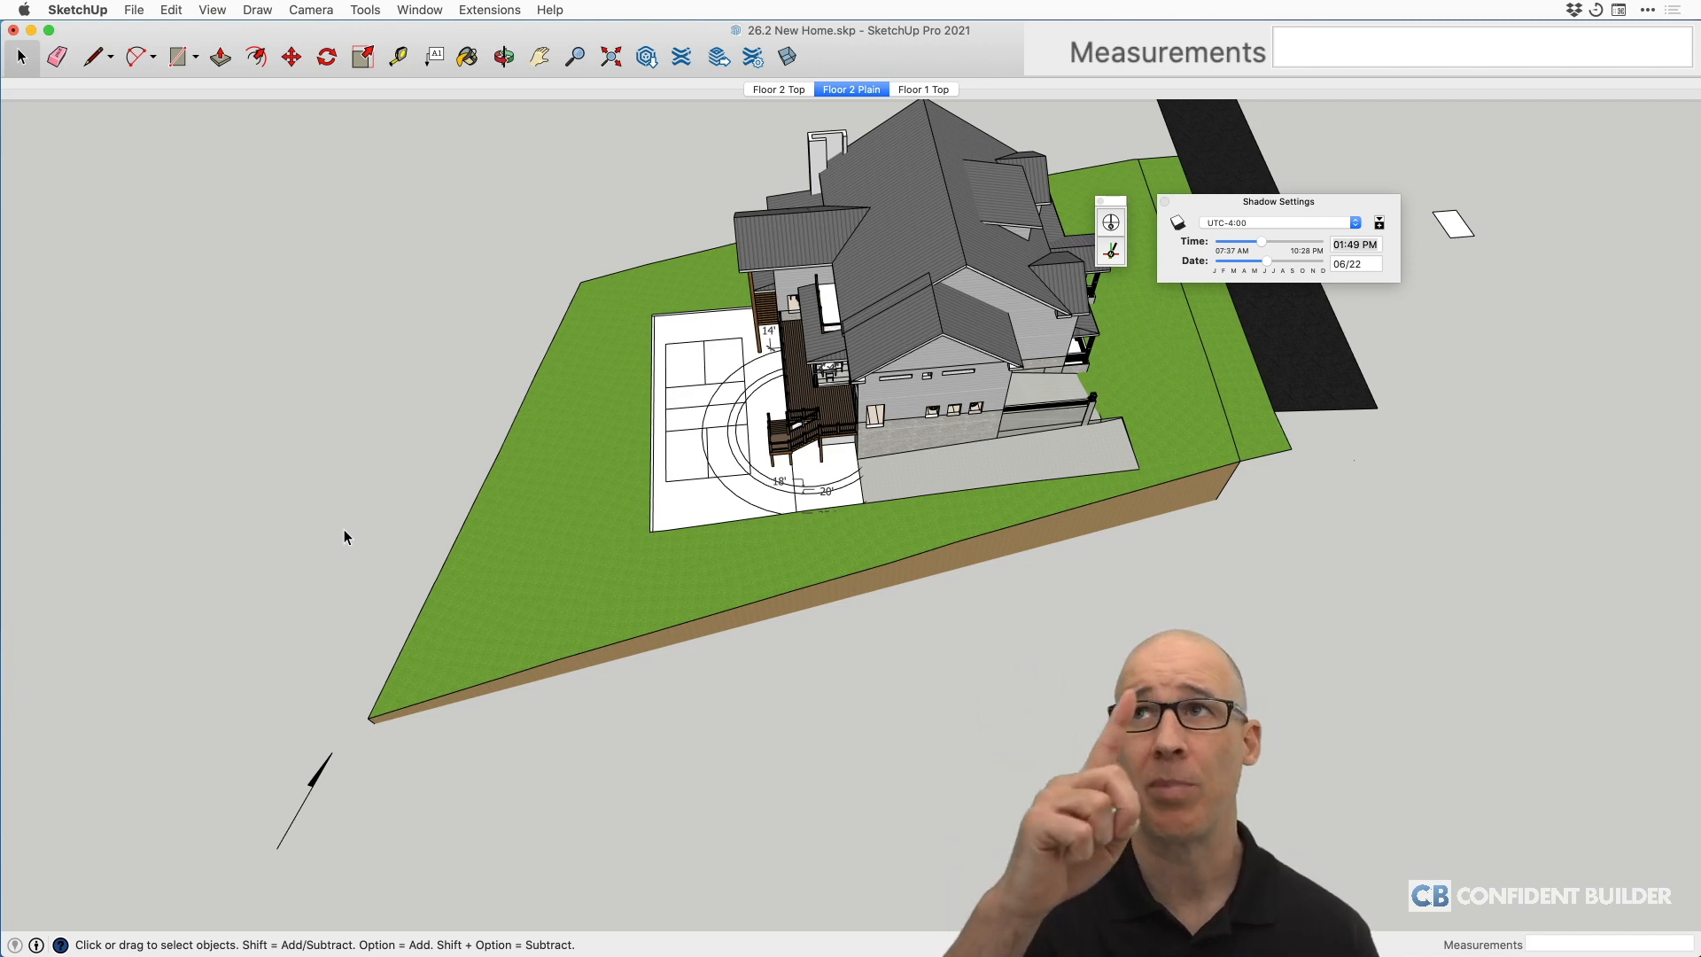
mouse_move(330, 562)
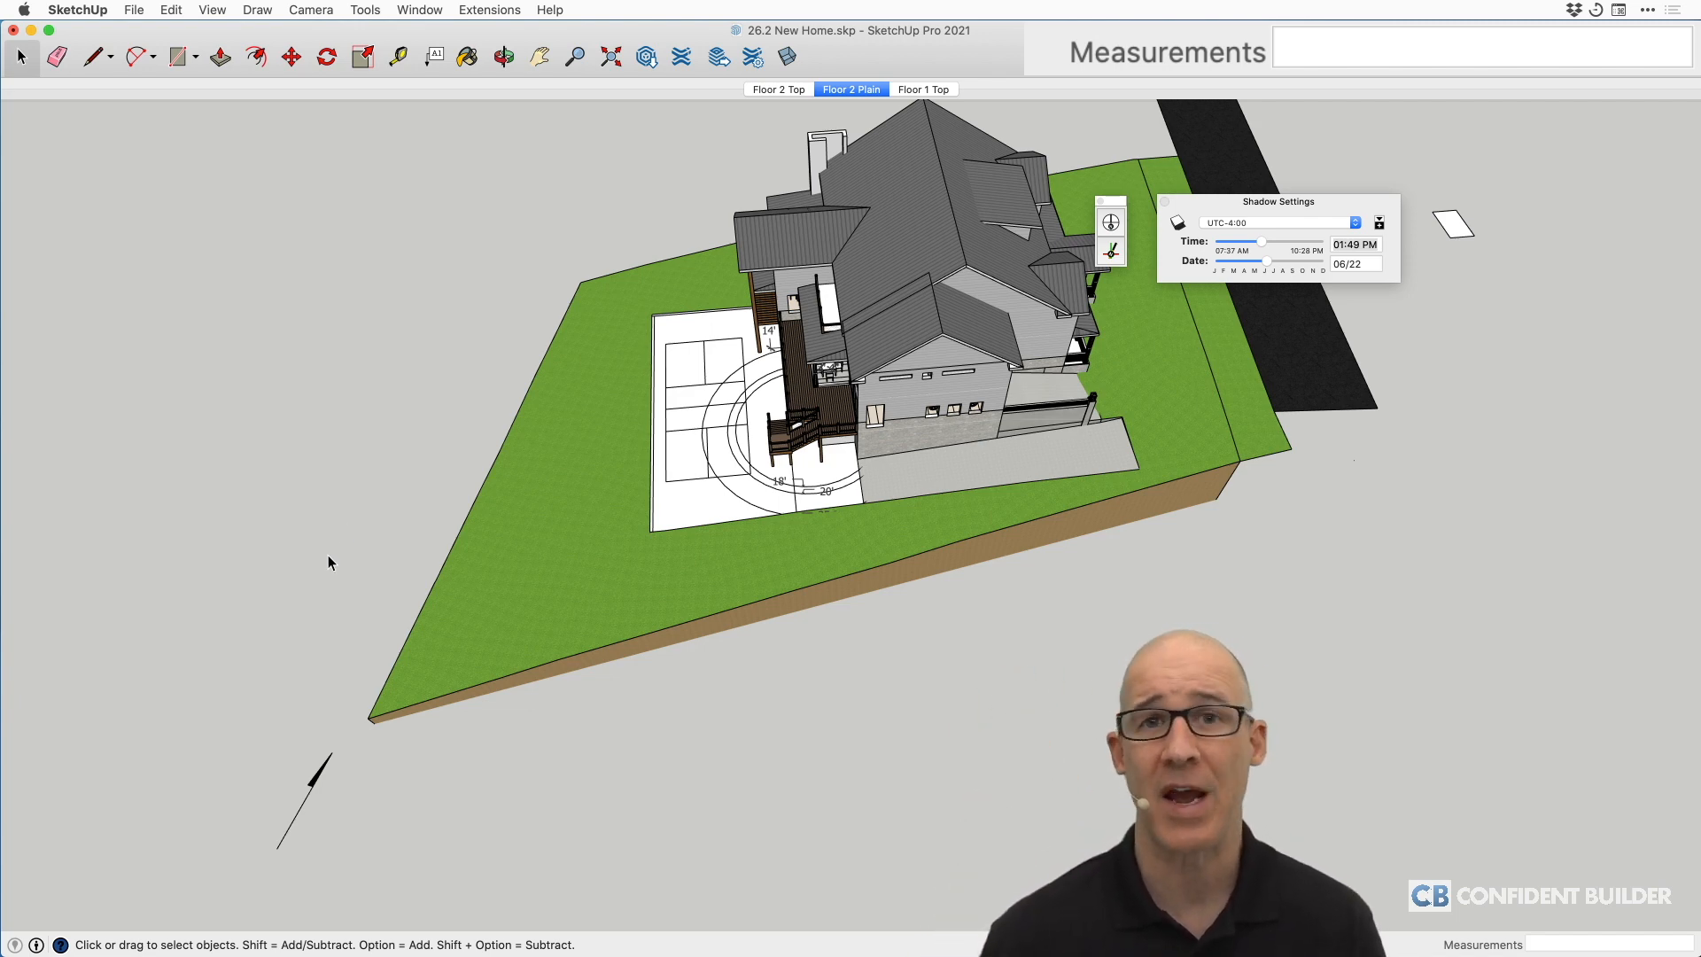
mouse_move(411, 589)
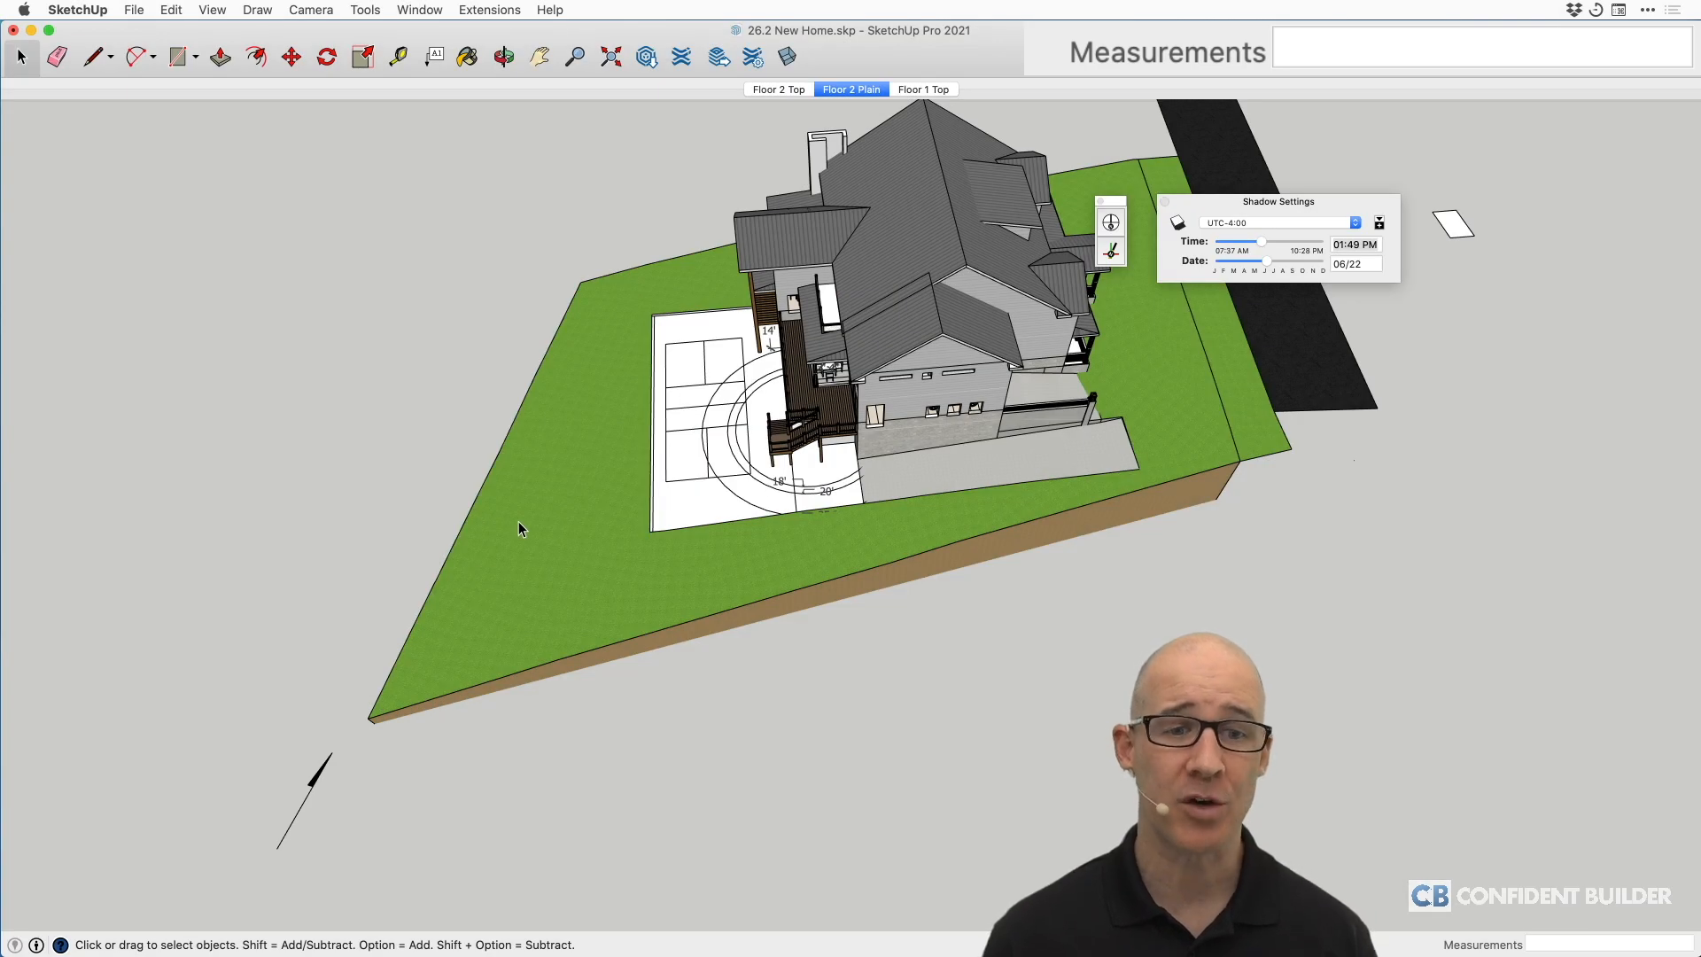
mouse_move(542, 552)
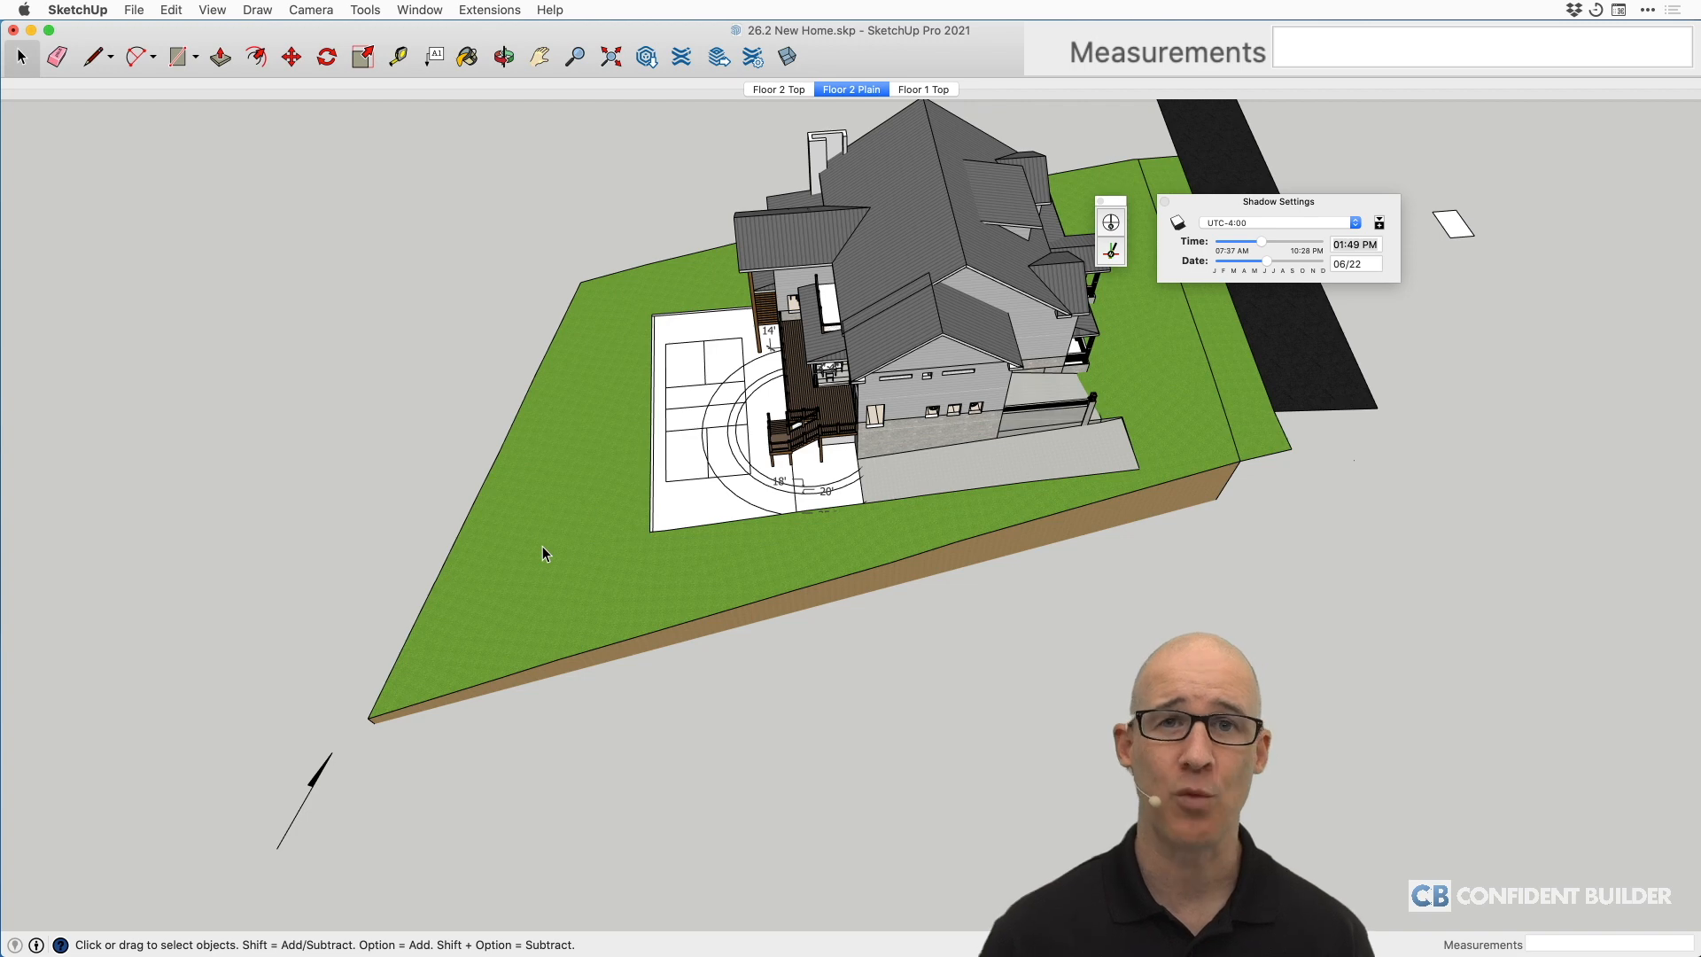
mouse_move(559, 517)
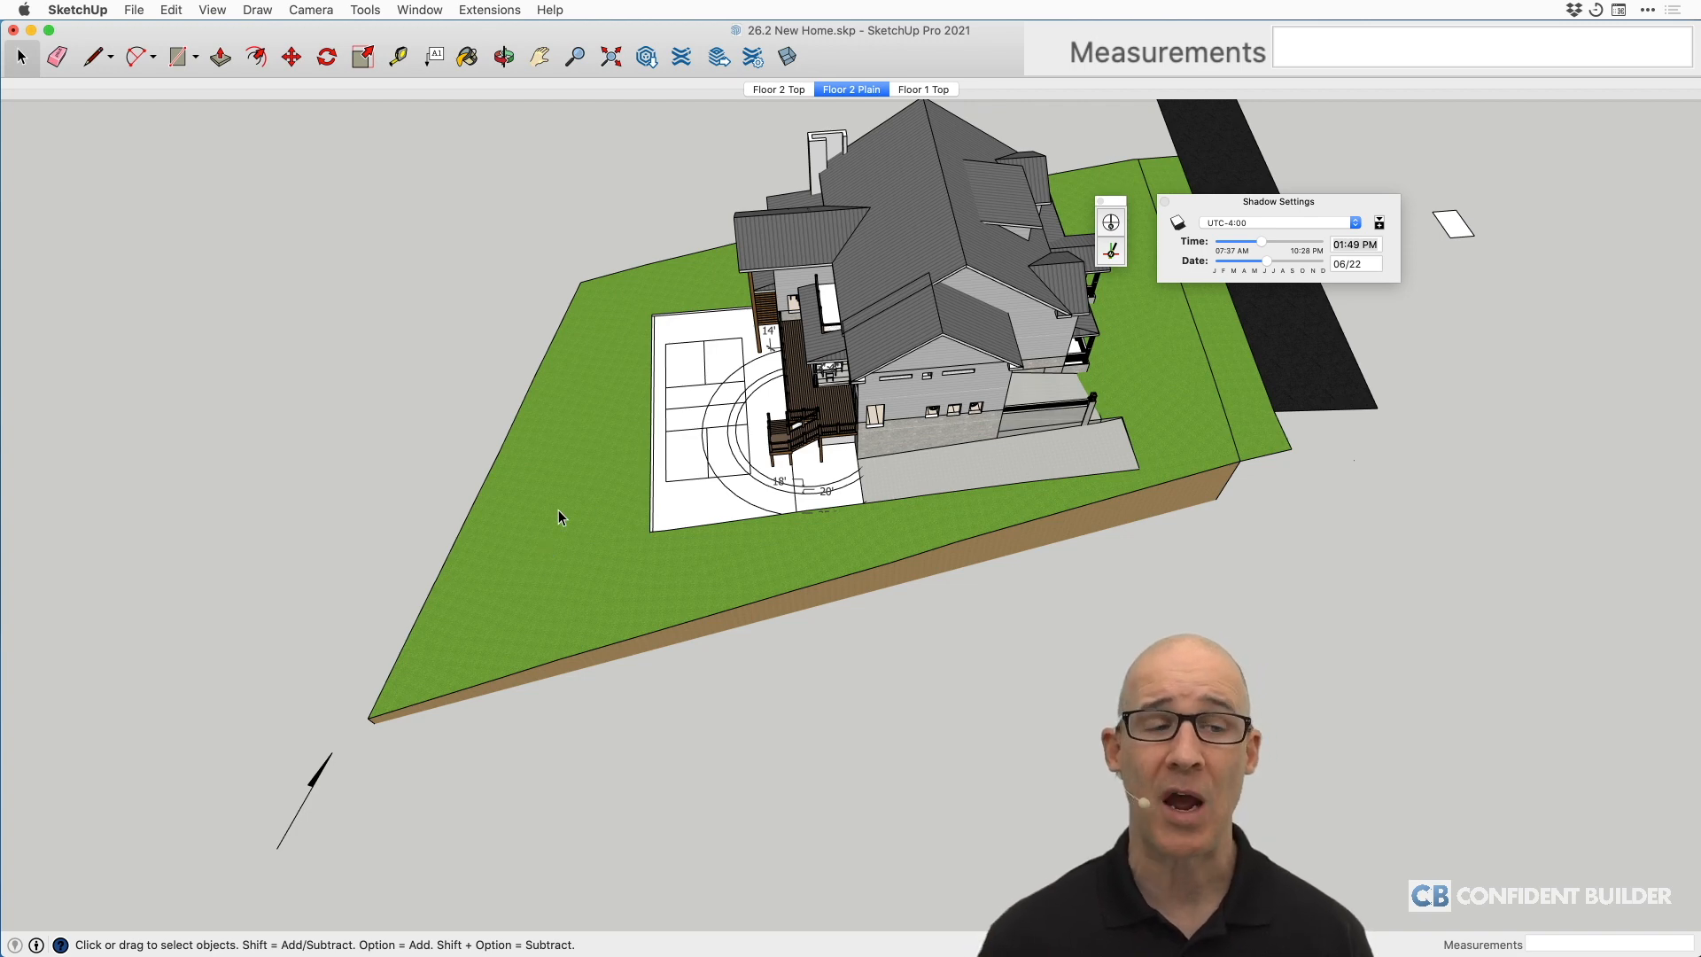
- Open the View menu to reach the model's display options
click(213, 10)
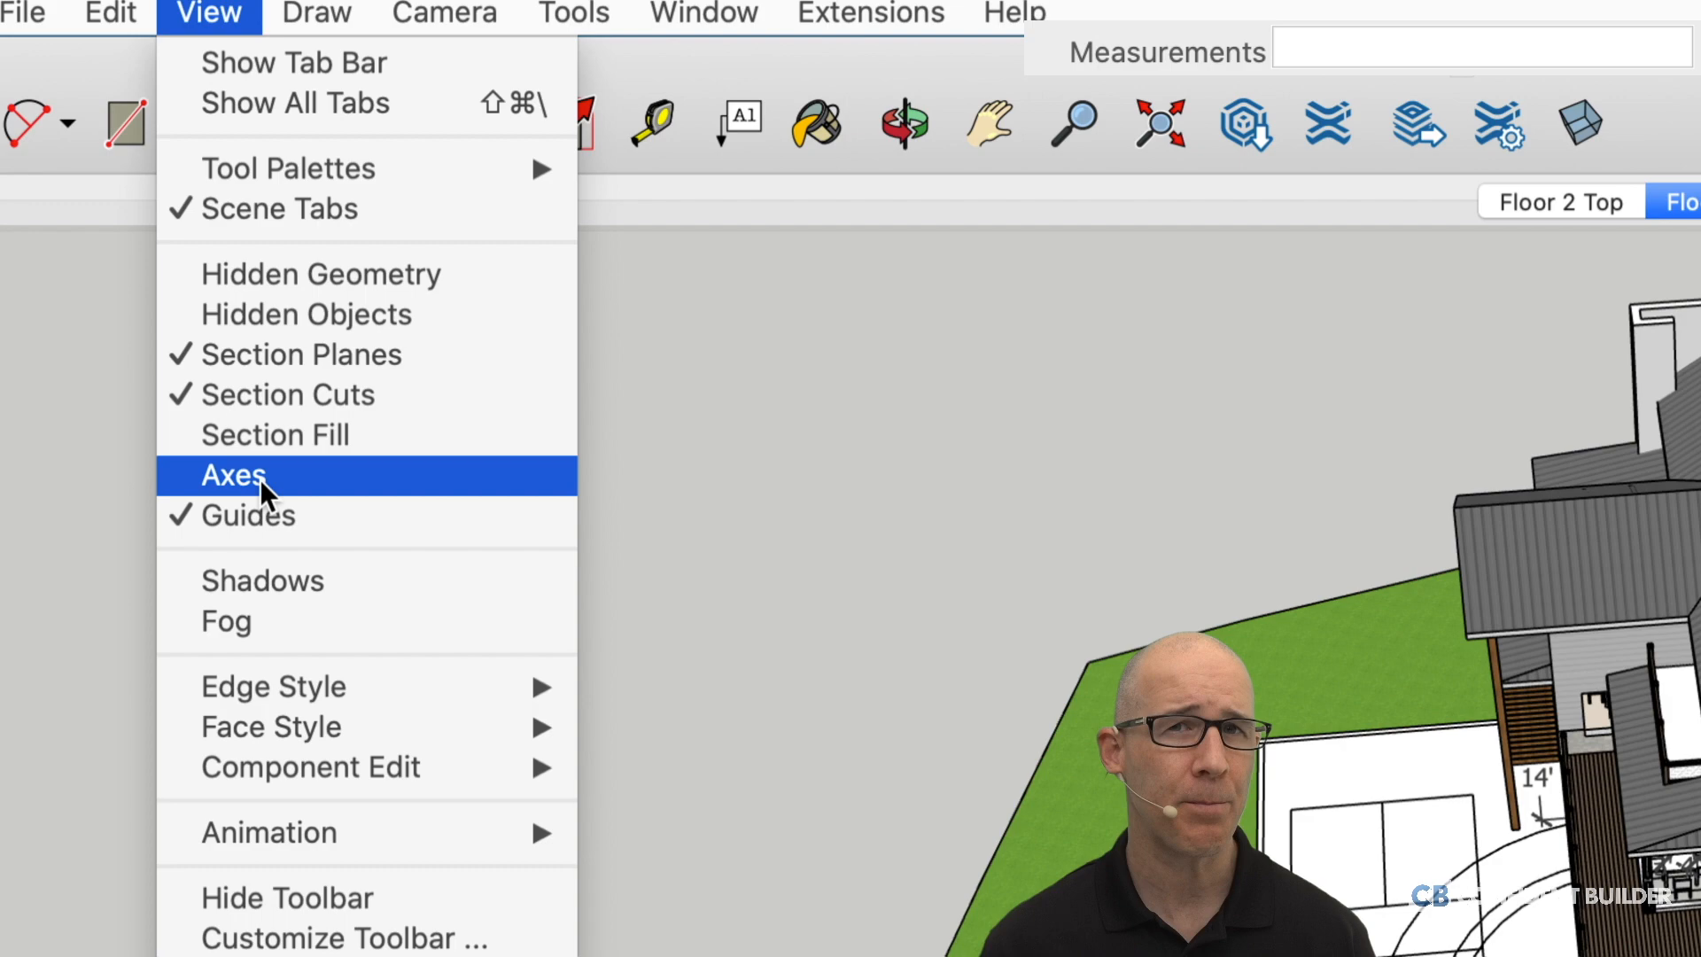
- Turn on the drawing axes and select the lot's ground terrain group
click(233, 475)
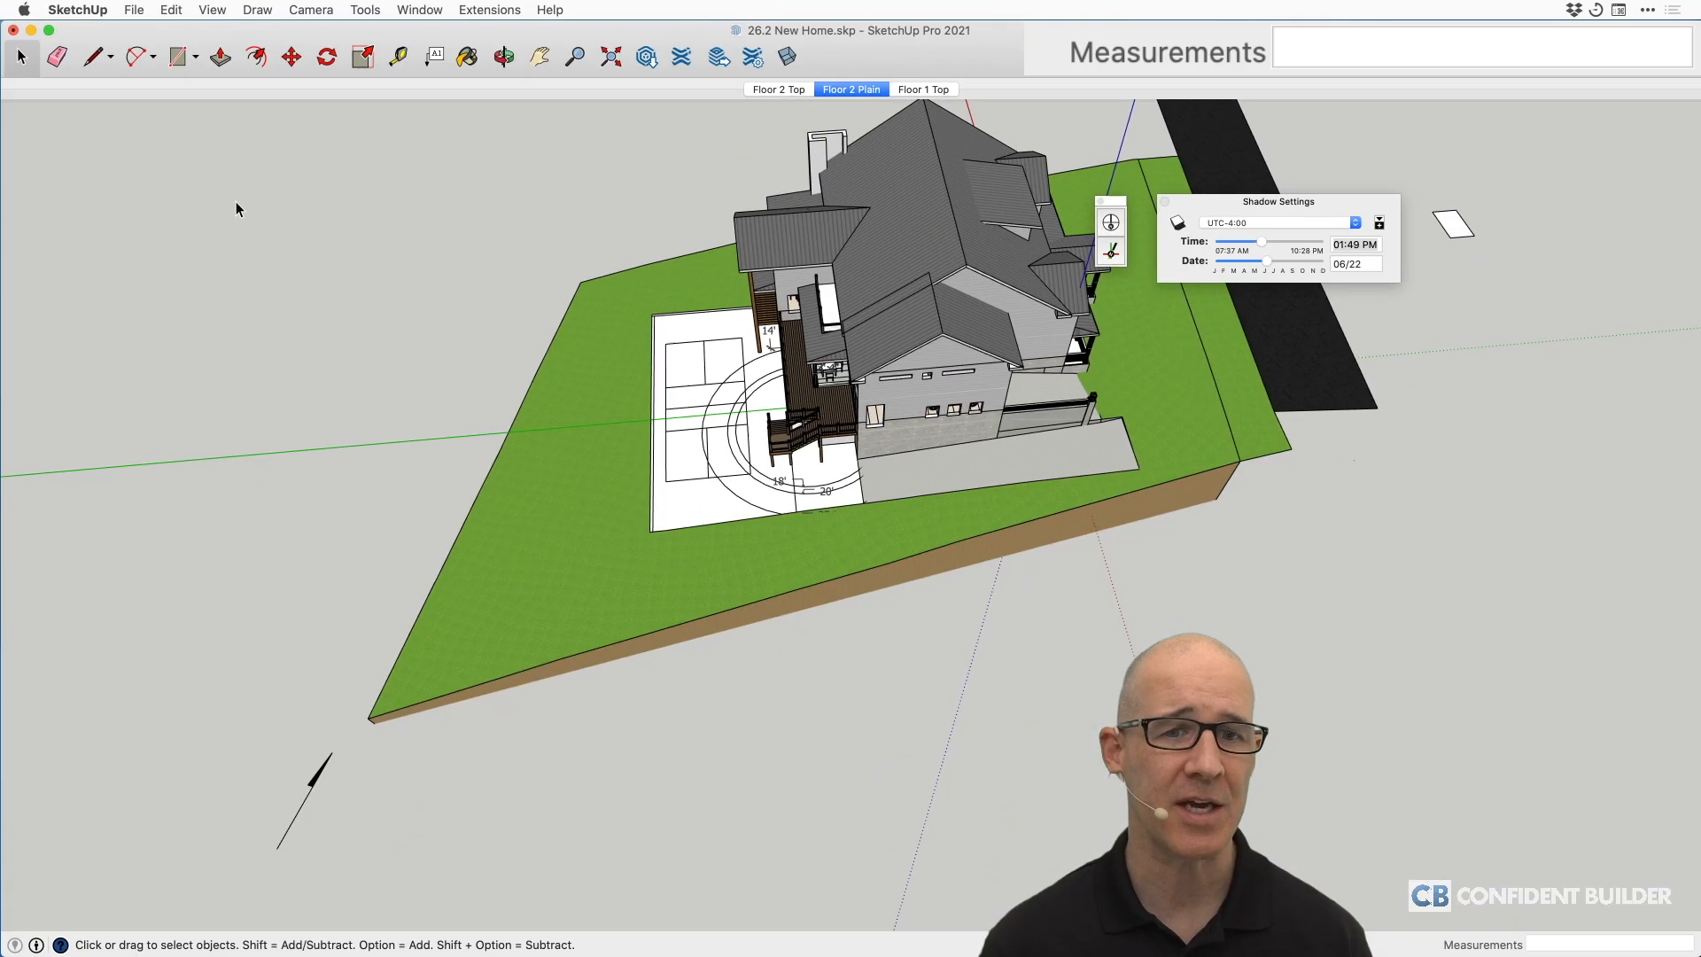
mouse_move(893, 407)
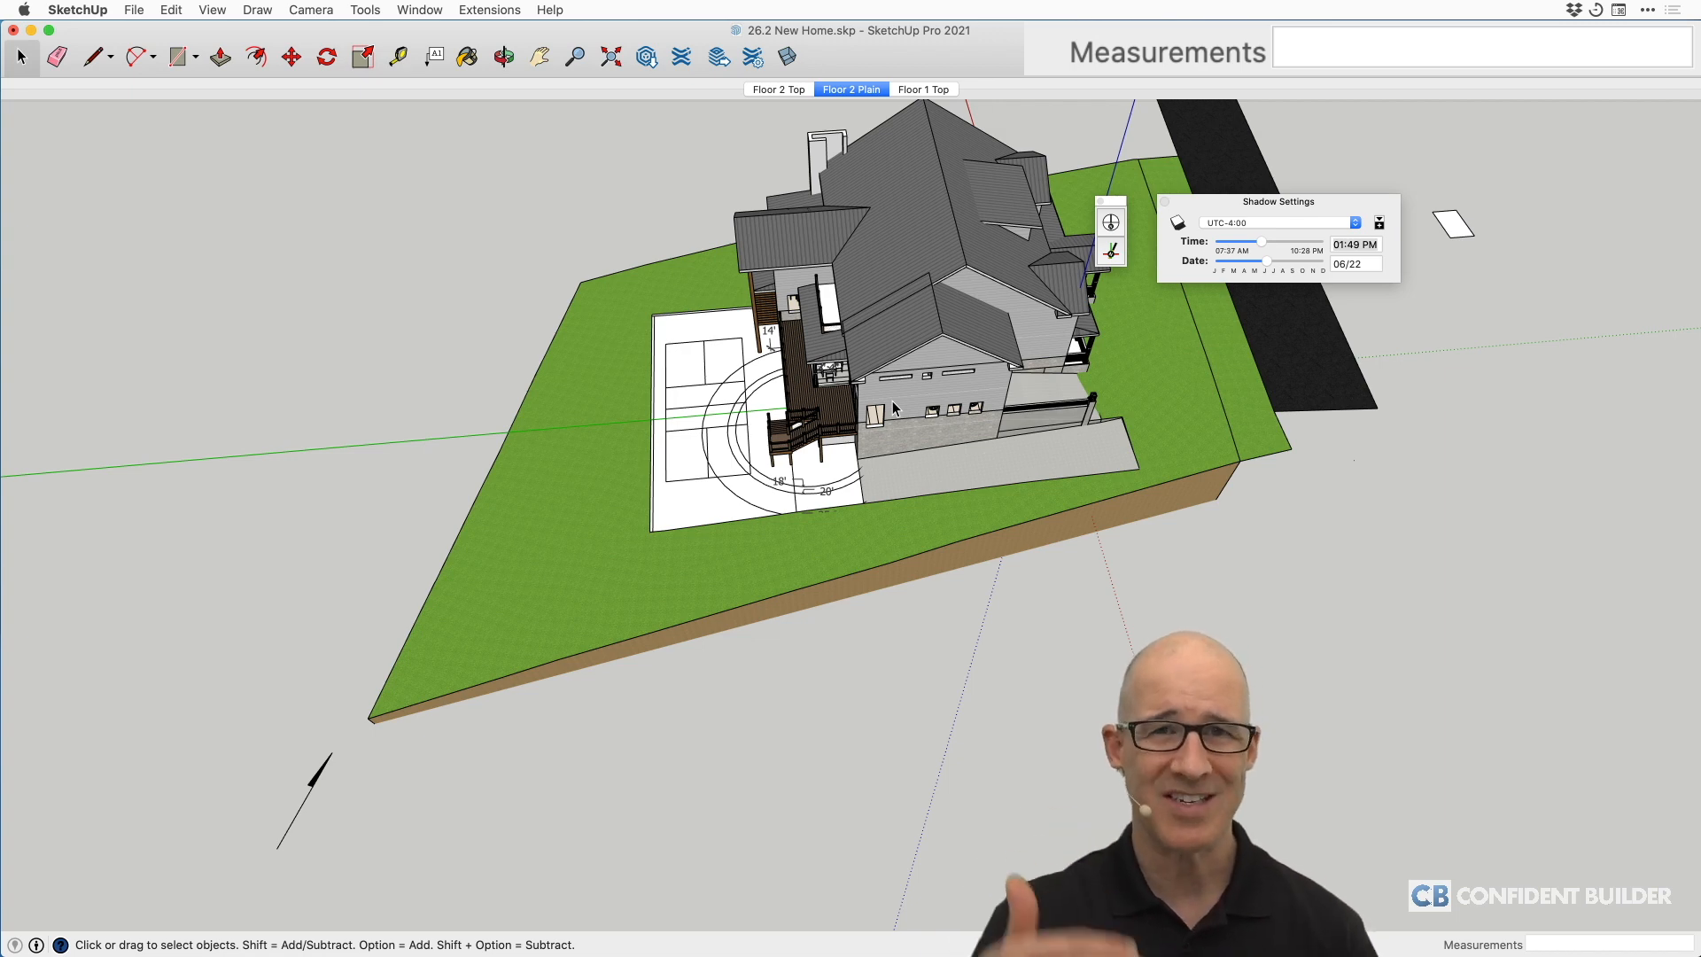
mouse_move(580, 452)
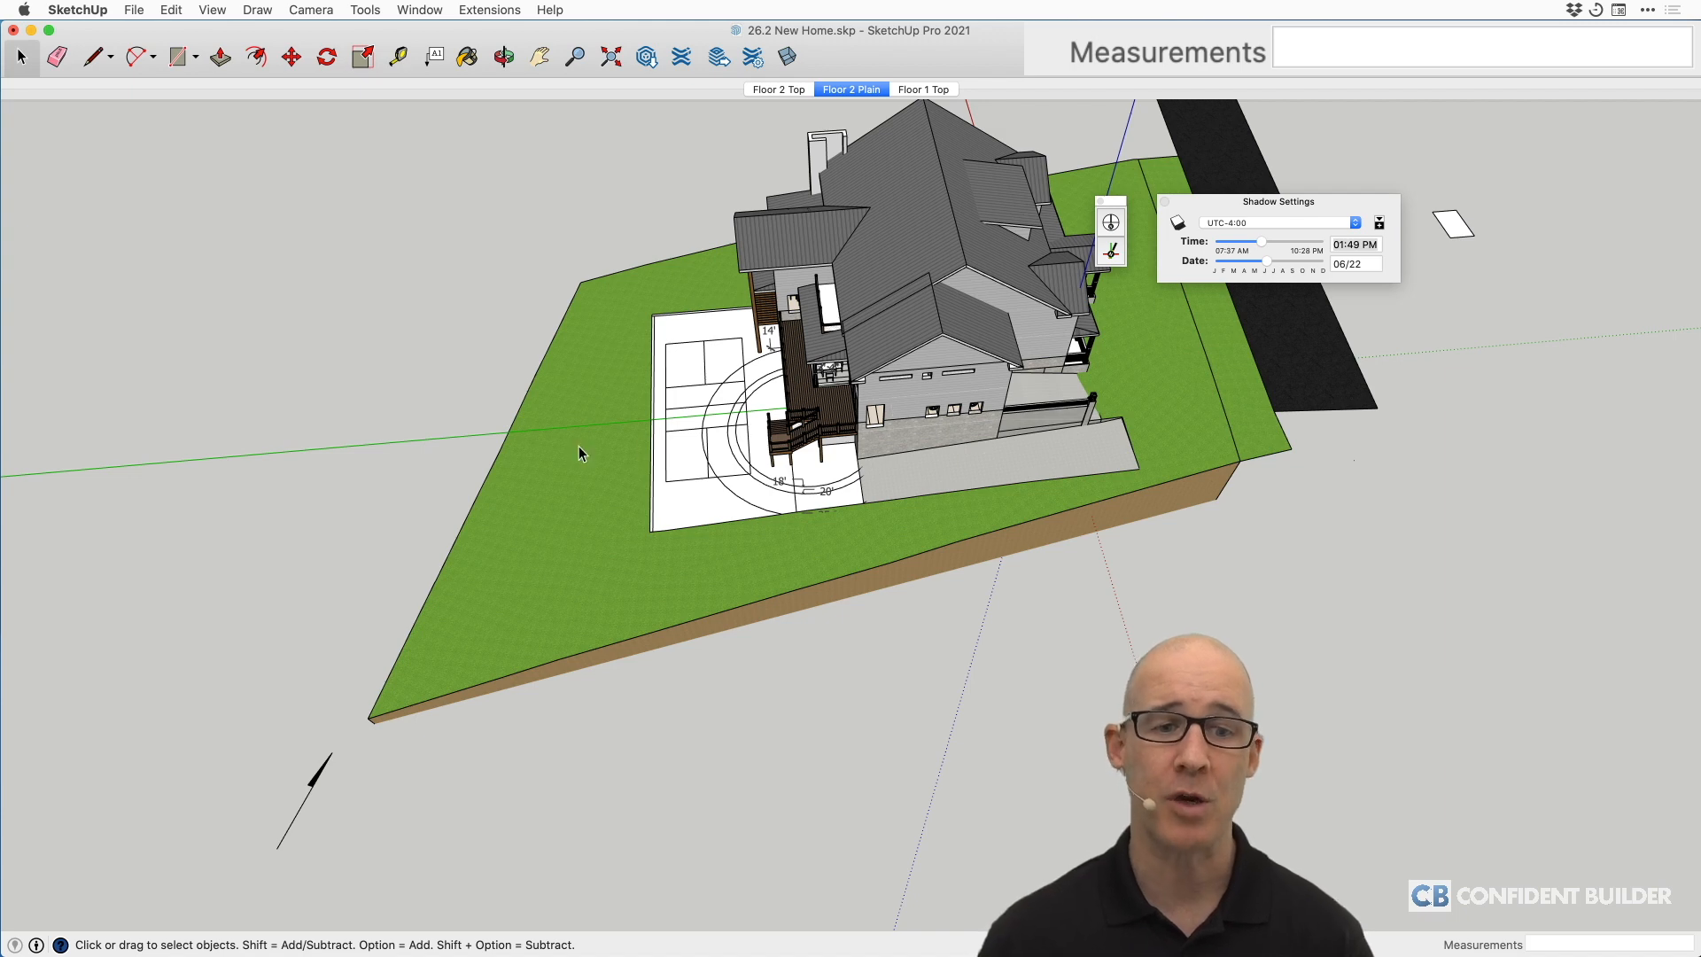
click(593, 488)
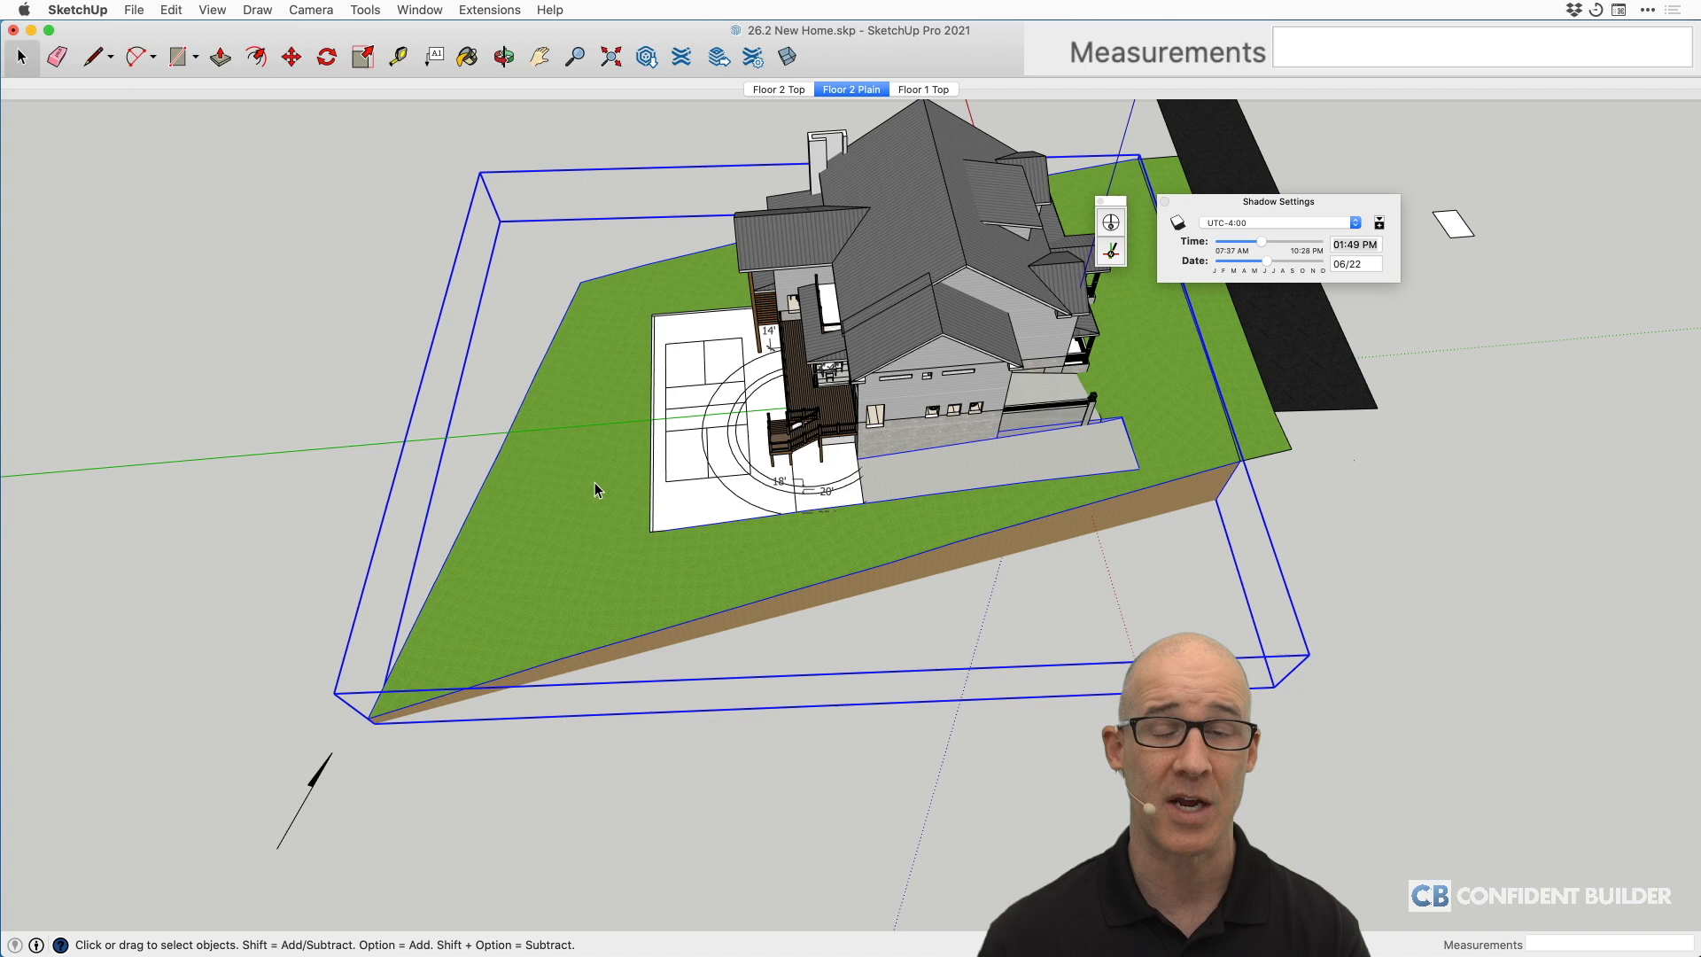
mouse_move(694, 467)
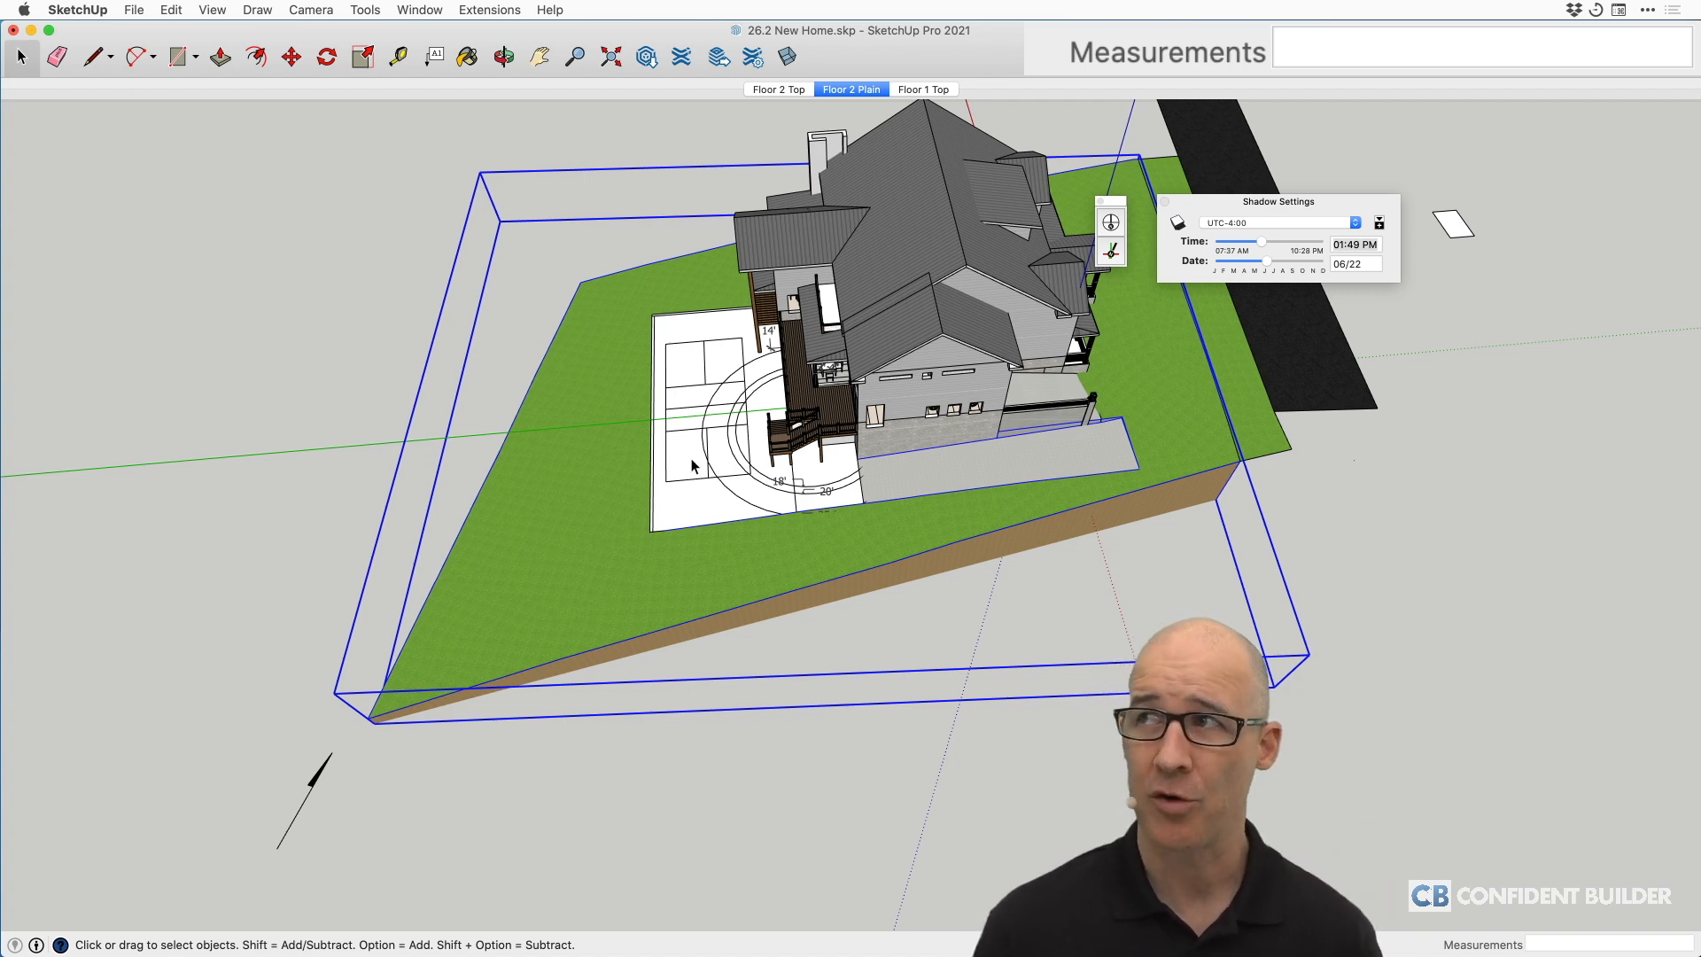
mouse_move(835, 477)
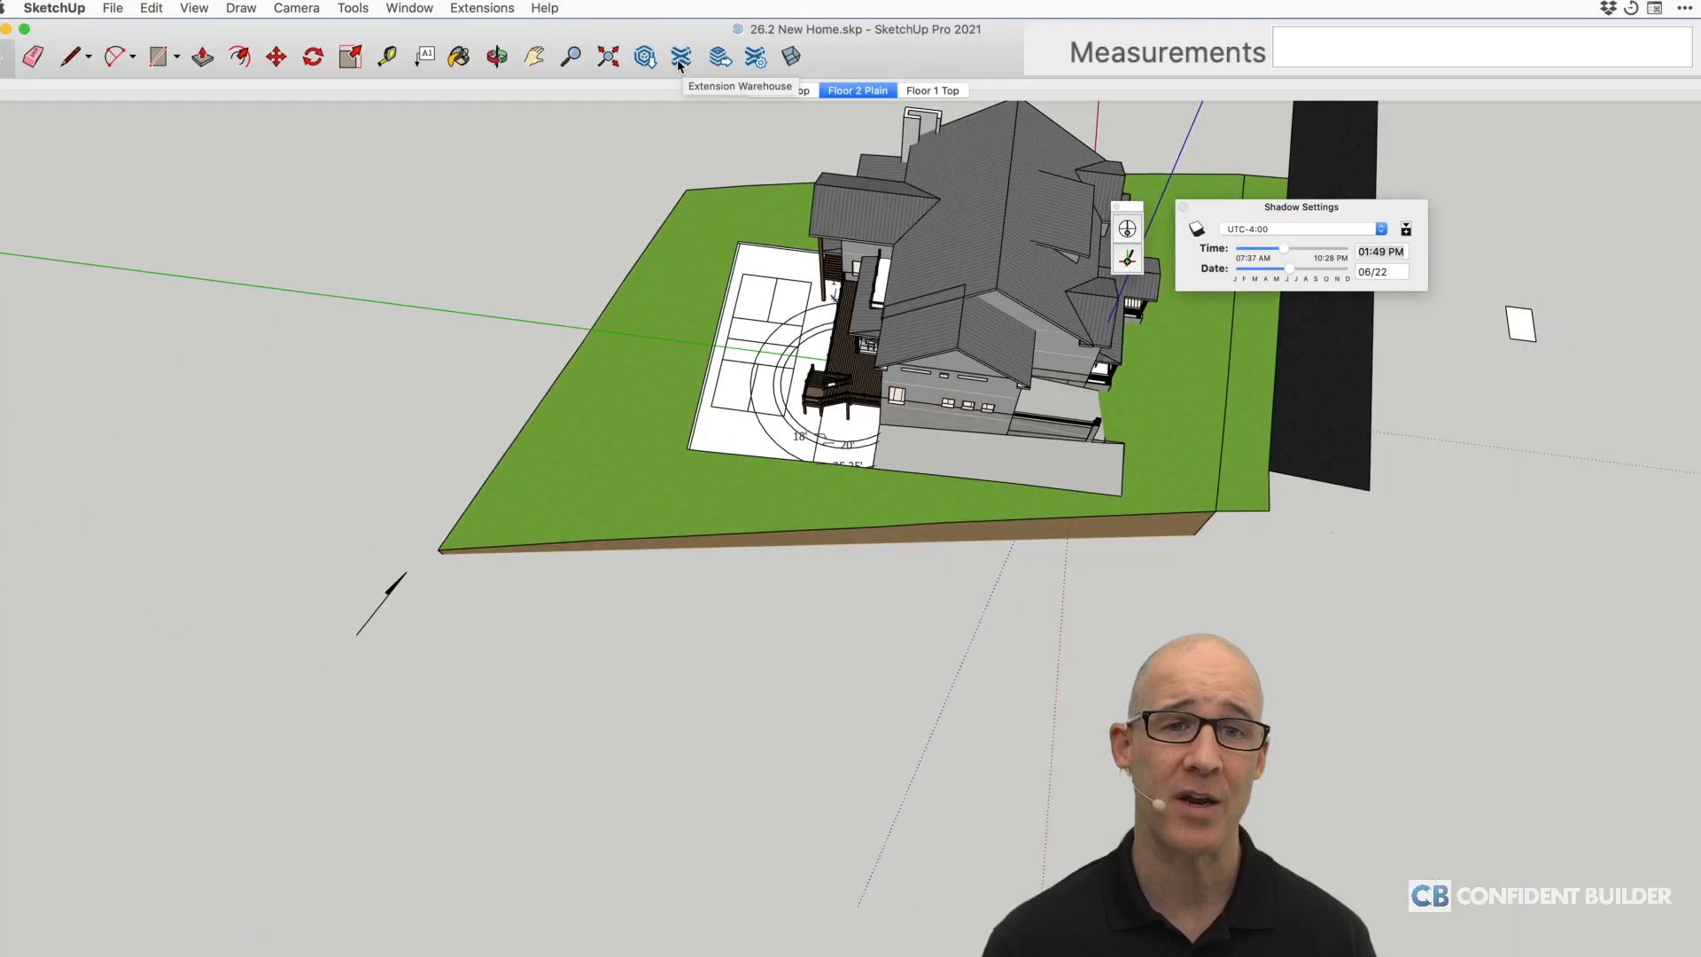
- Search the Extension Warehouse for 'solar north' and run the suggested result
click(680, 57)
text(so)
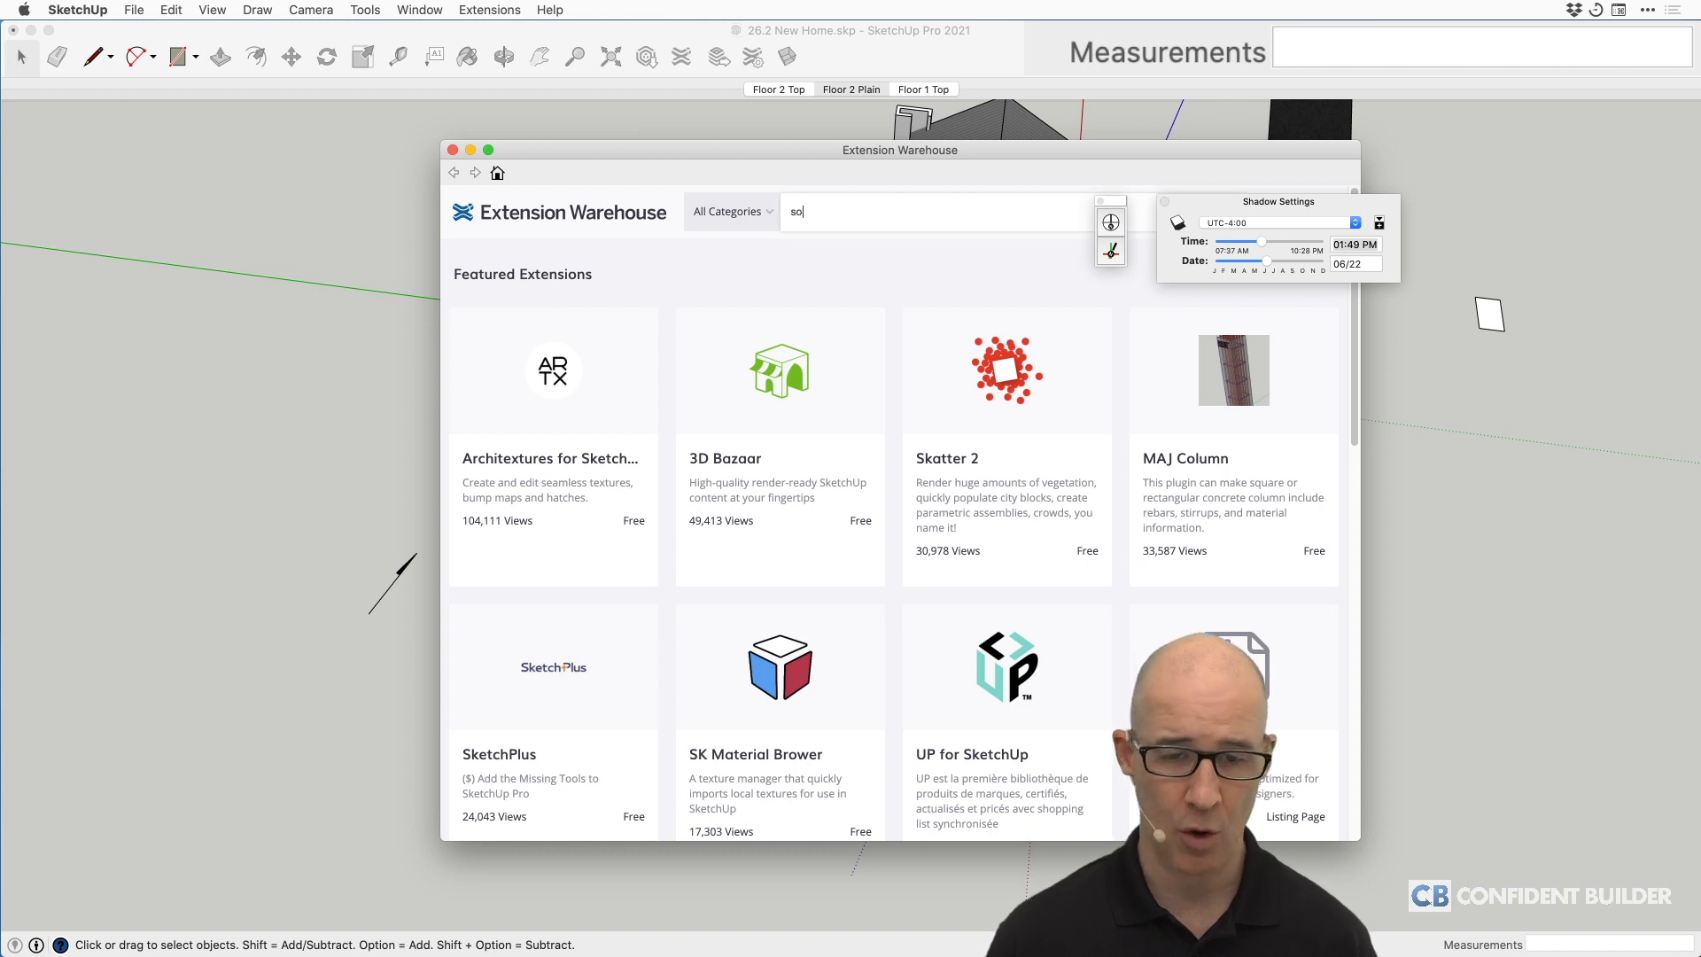
text(lar nor)
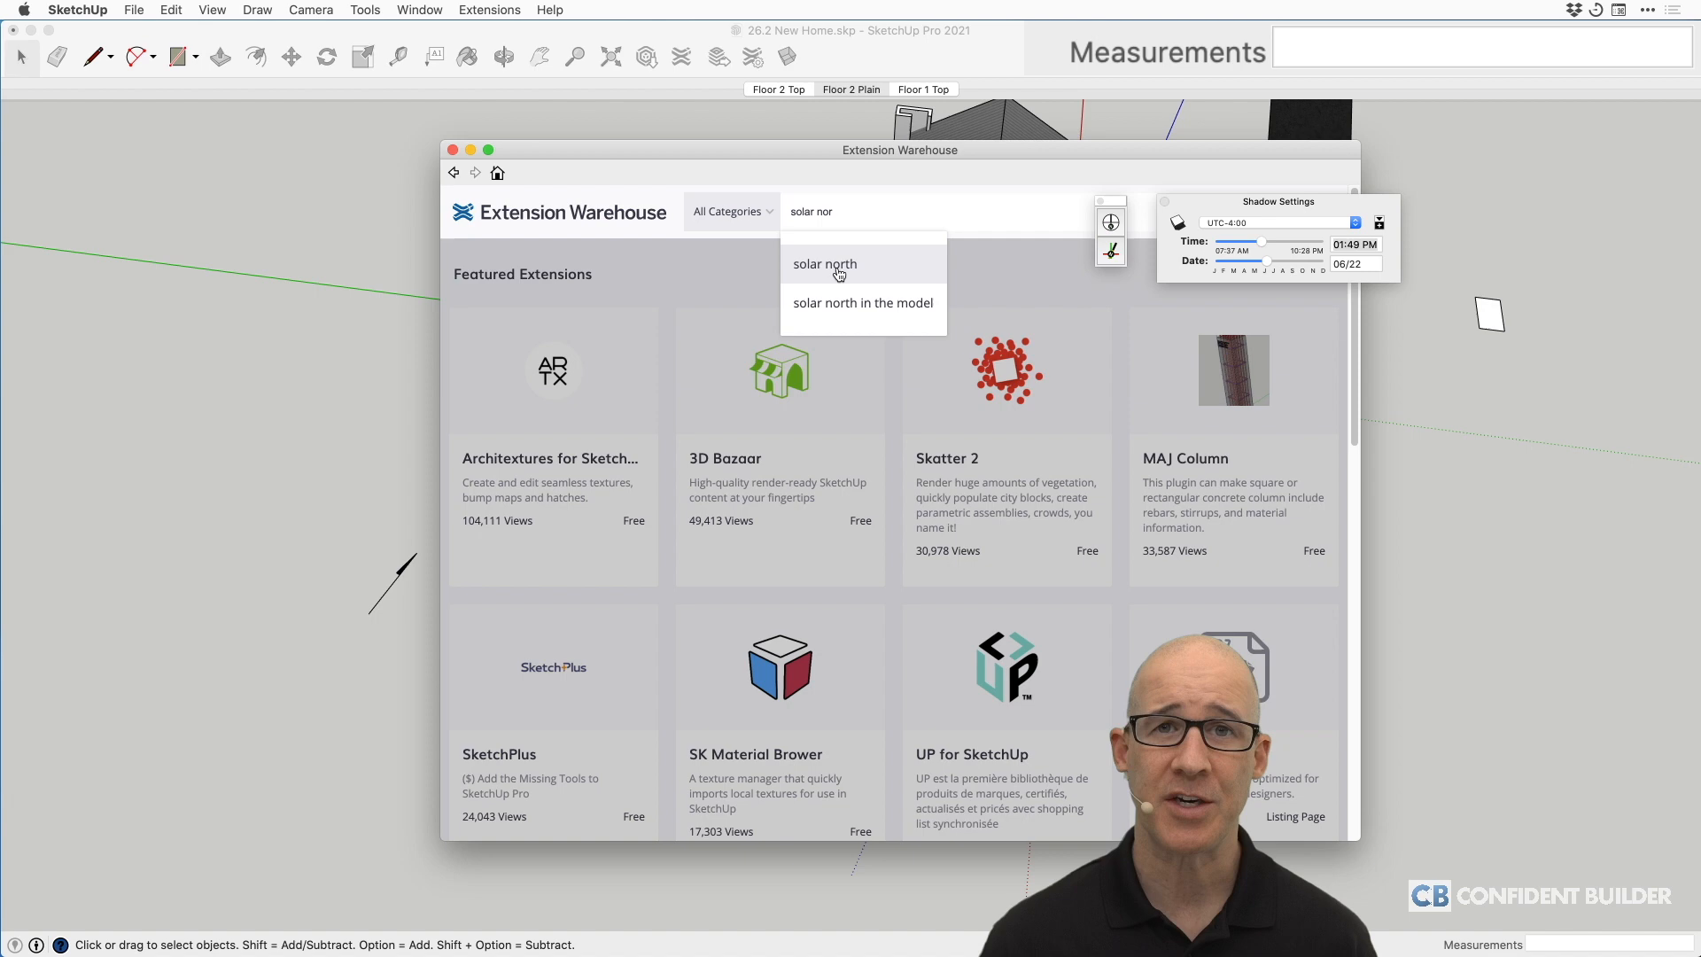
click(823, 264)
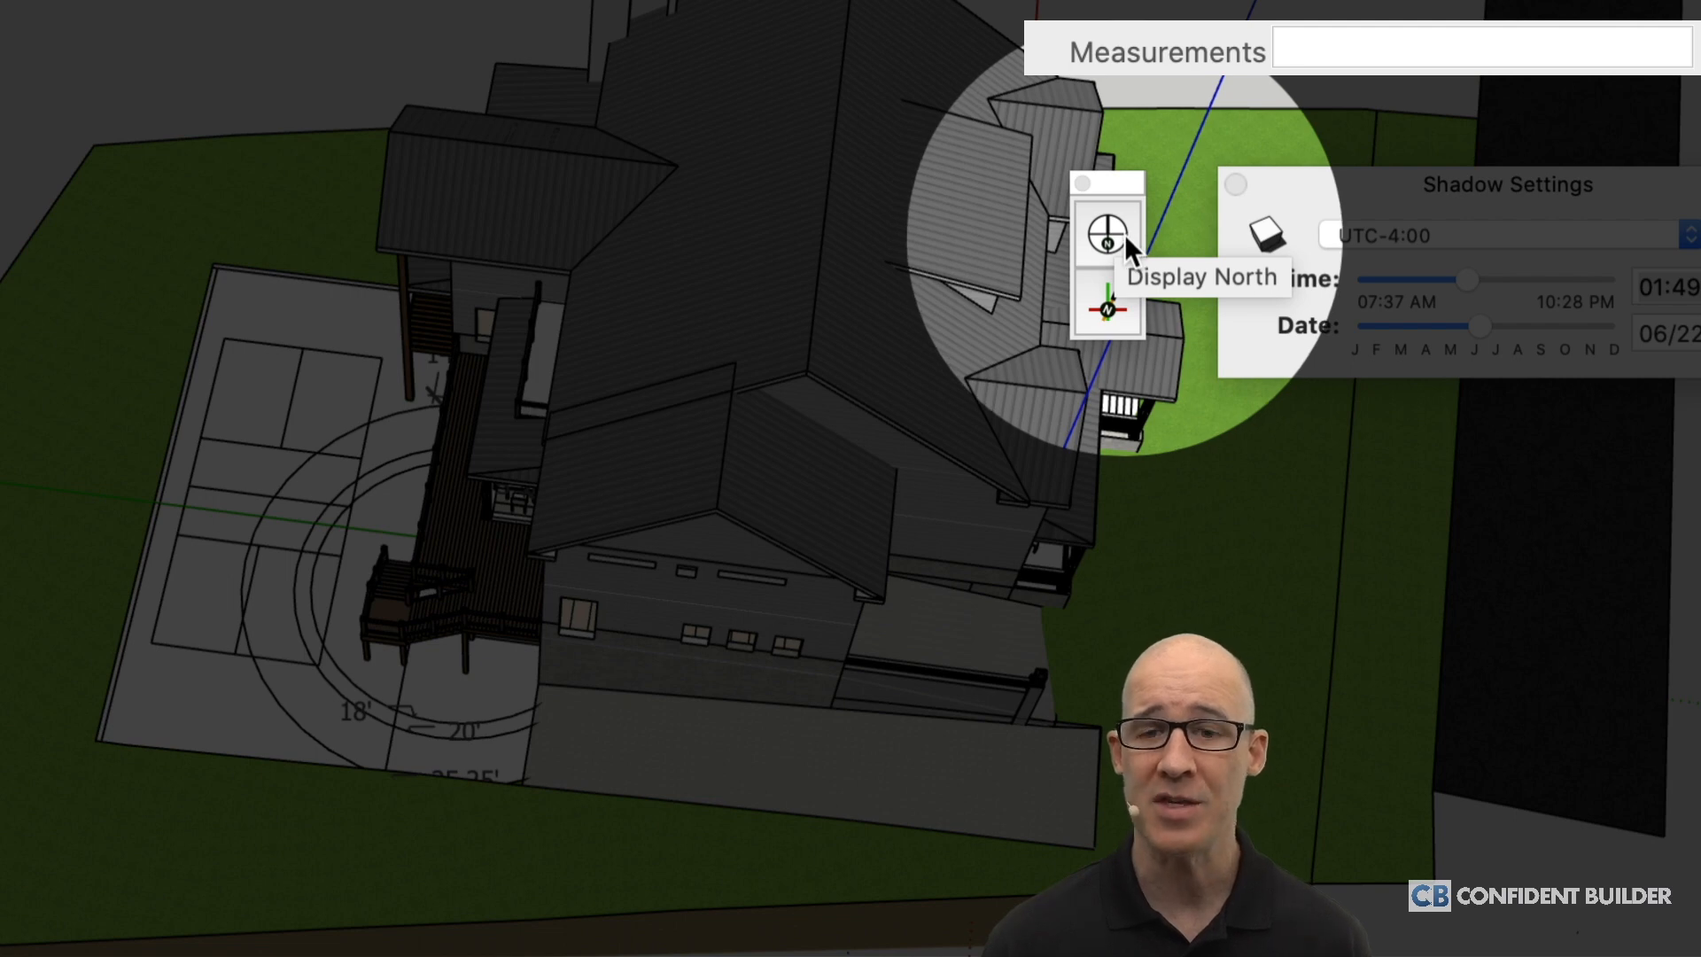
mouse_move(1104, 301)
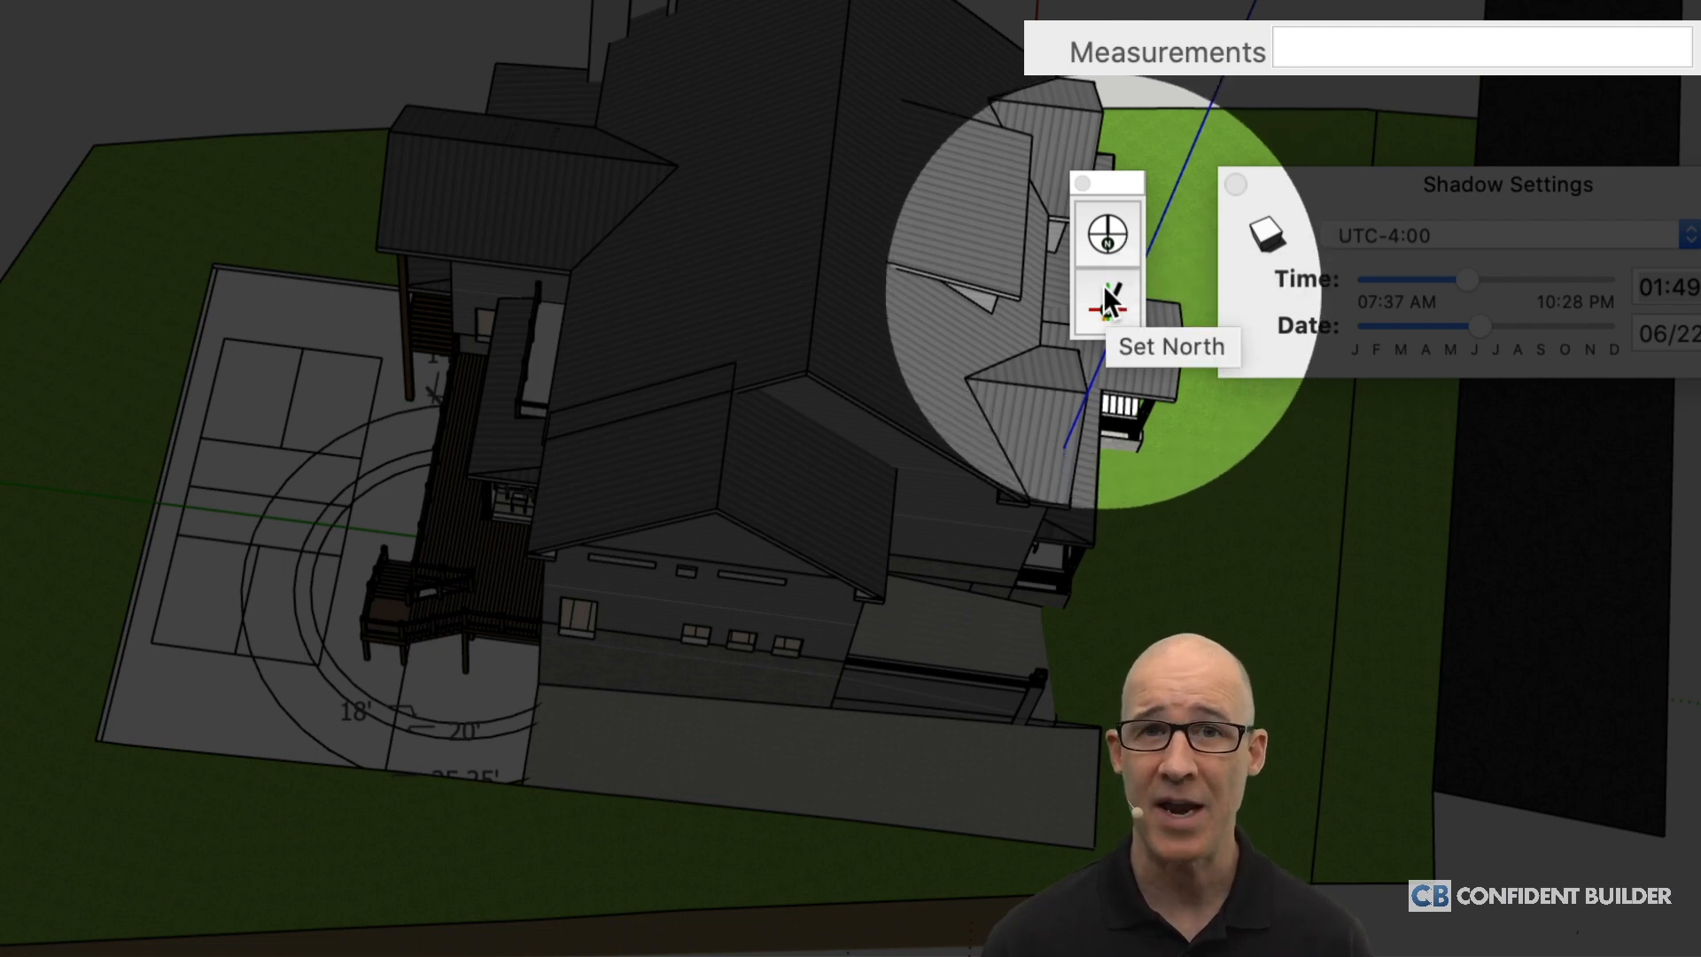
mouse_move(1105, 296)
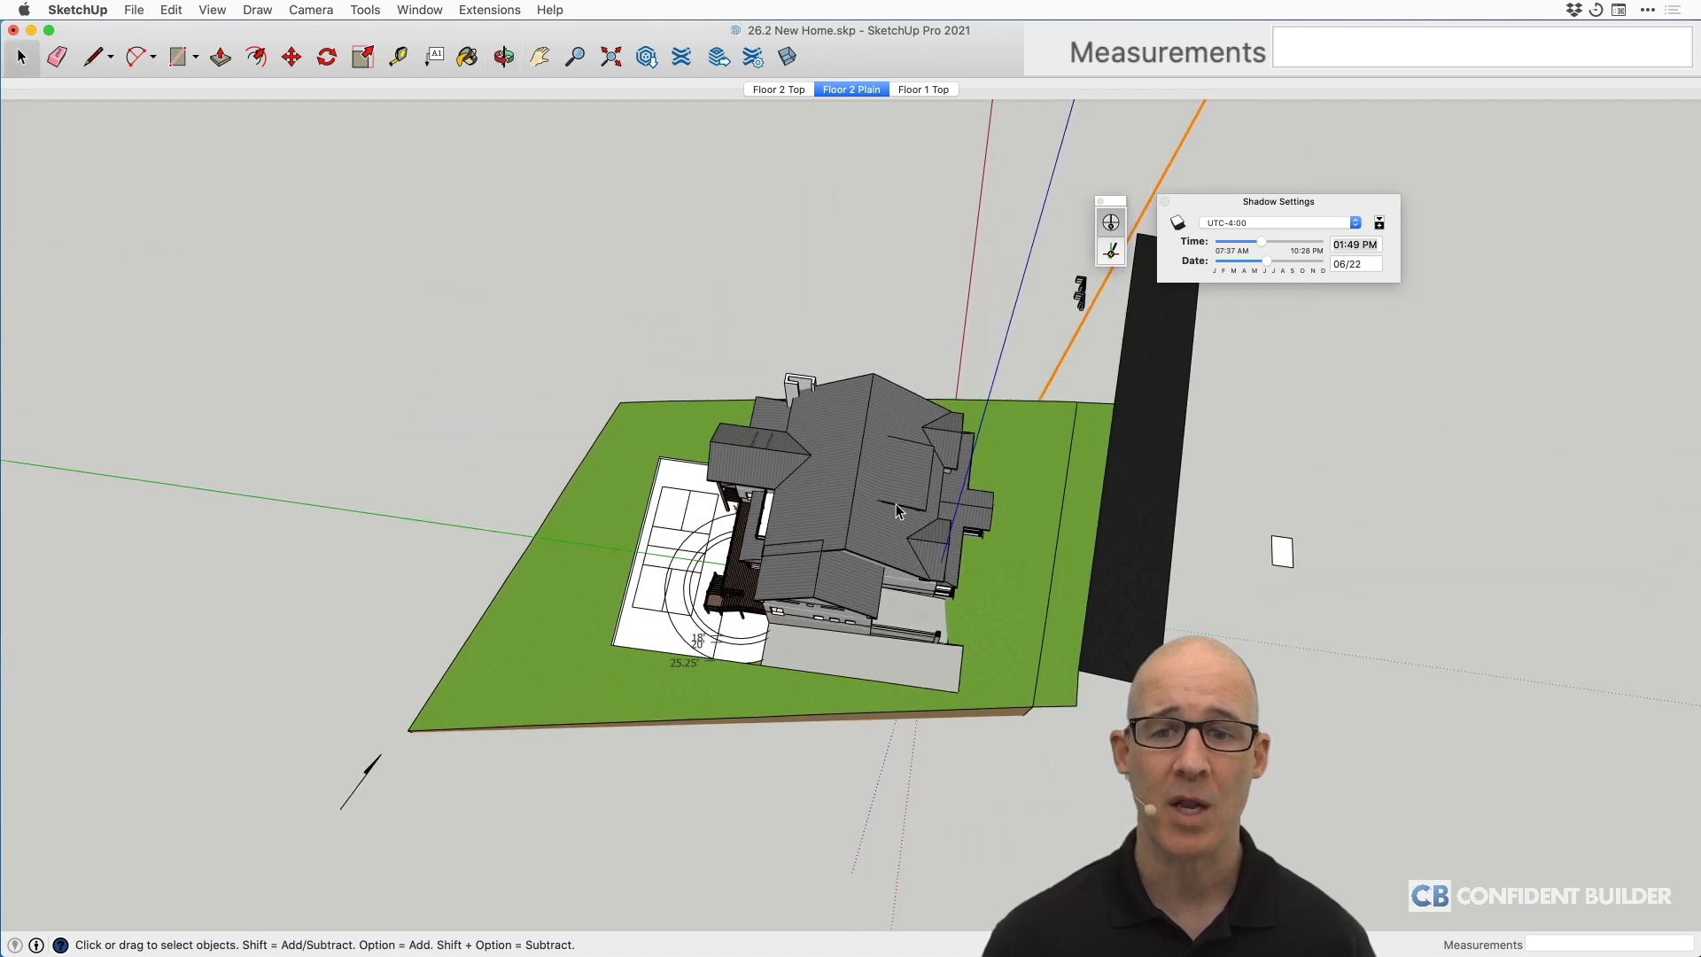
mouse_move(970, 472)
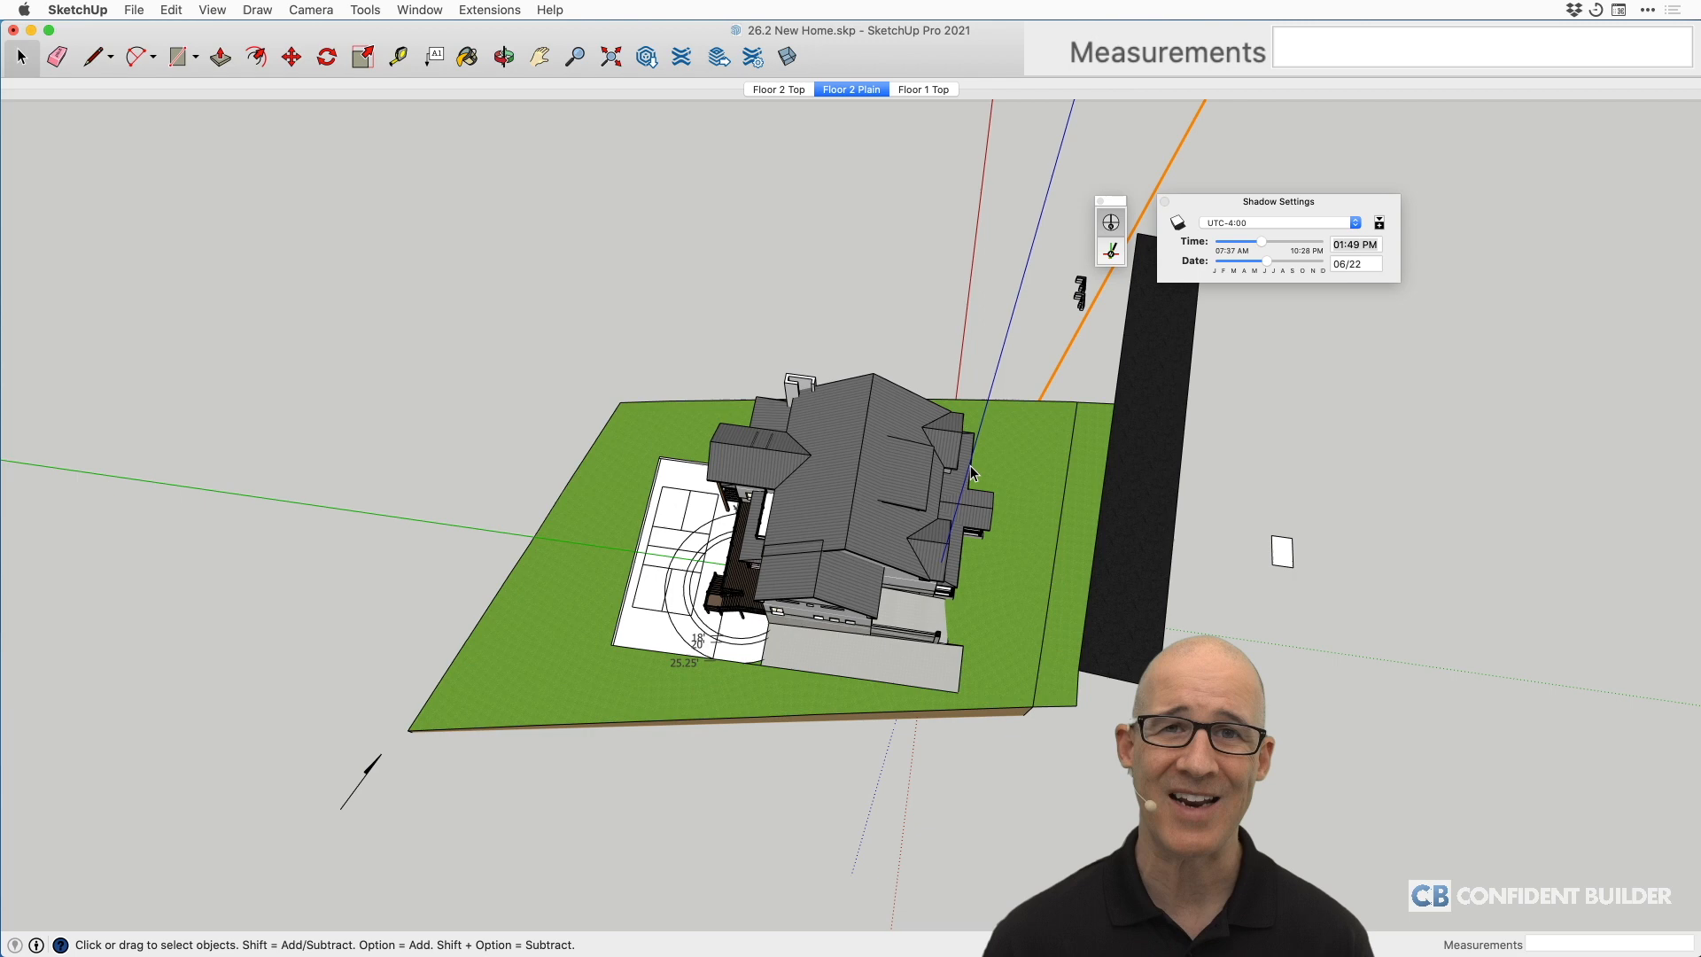
mouse_move(366, 792)
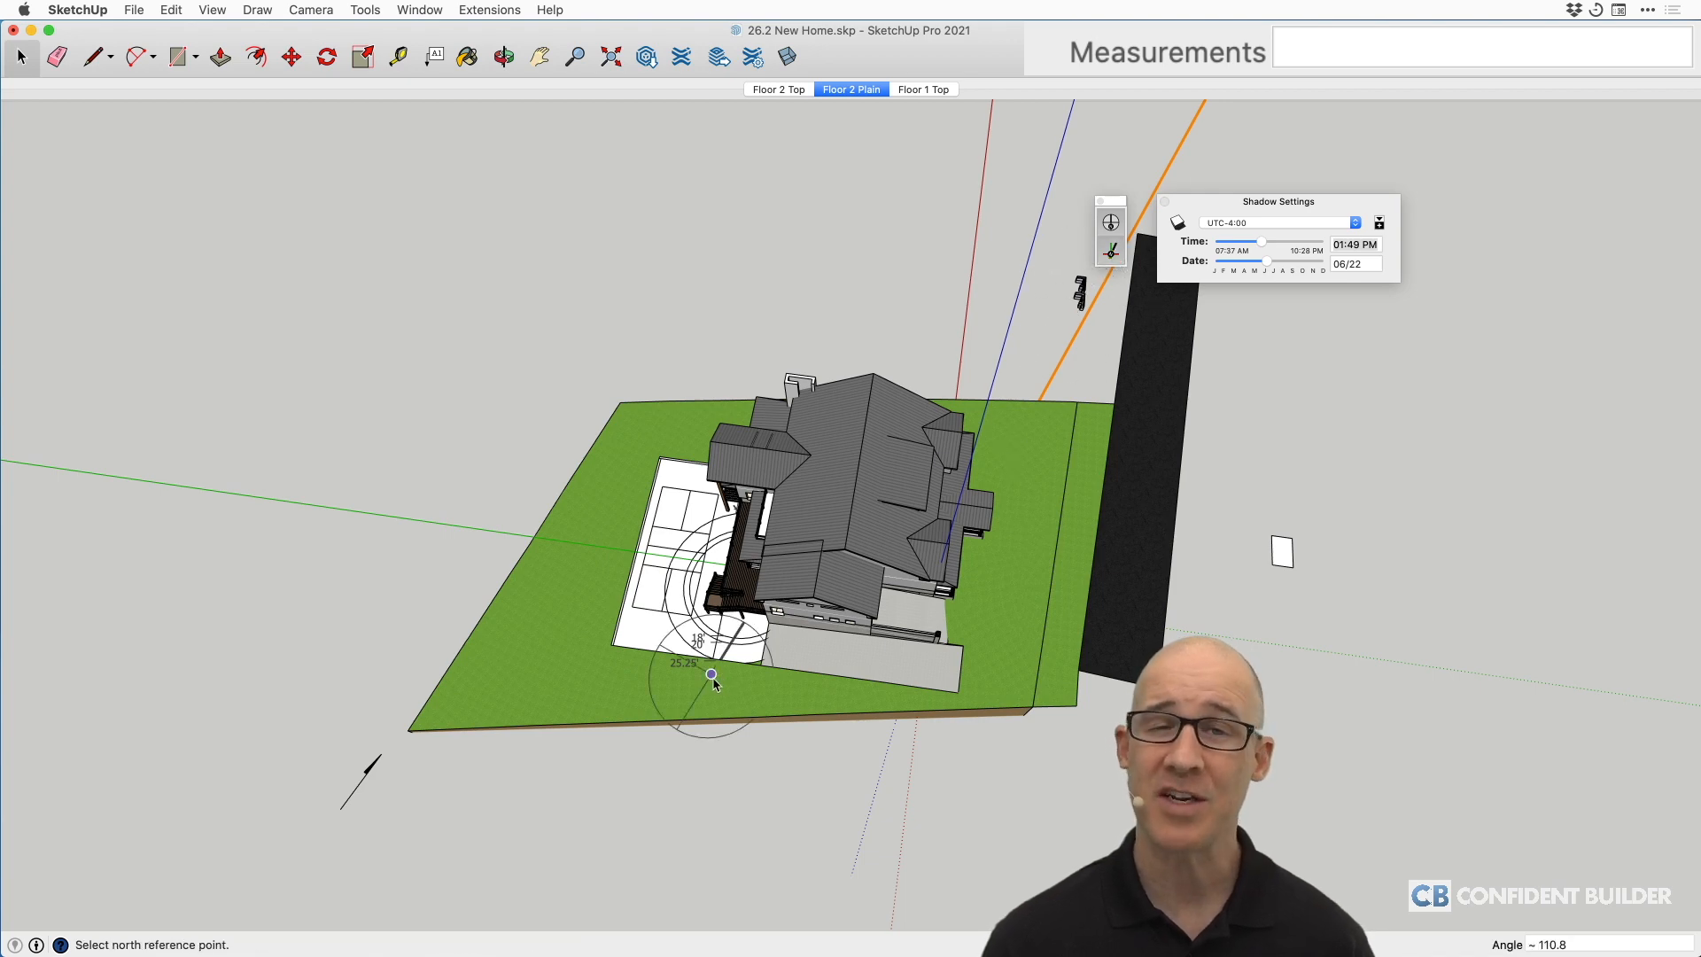
mouse_move(710, 672)
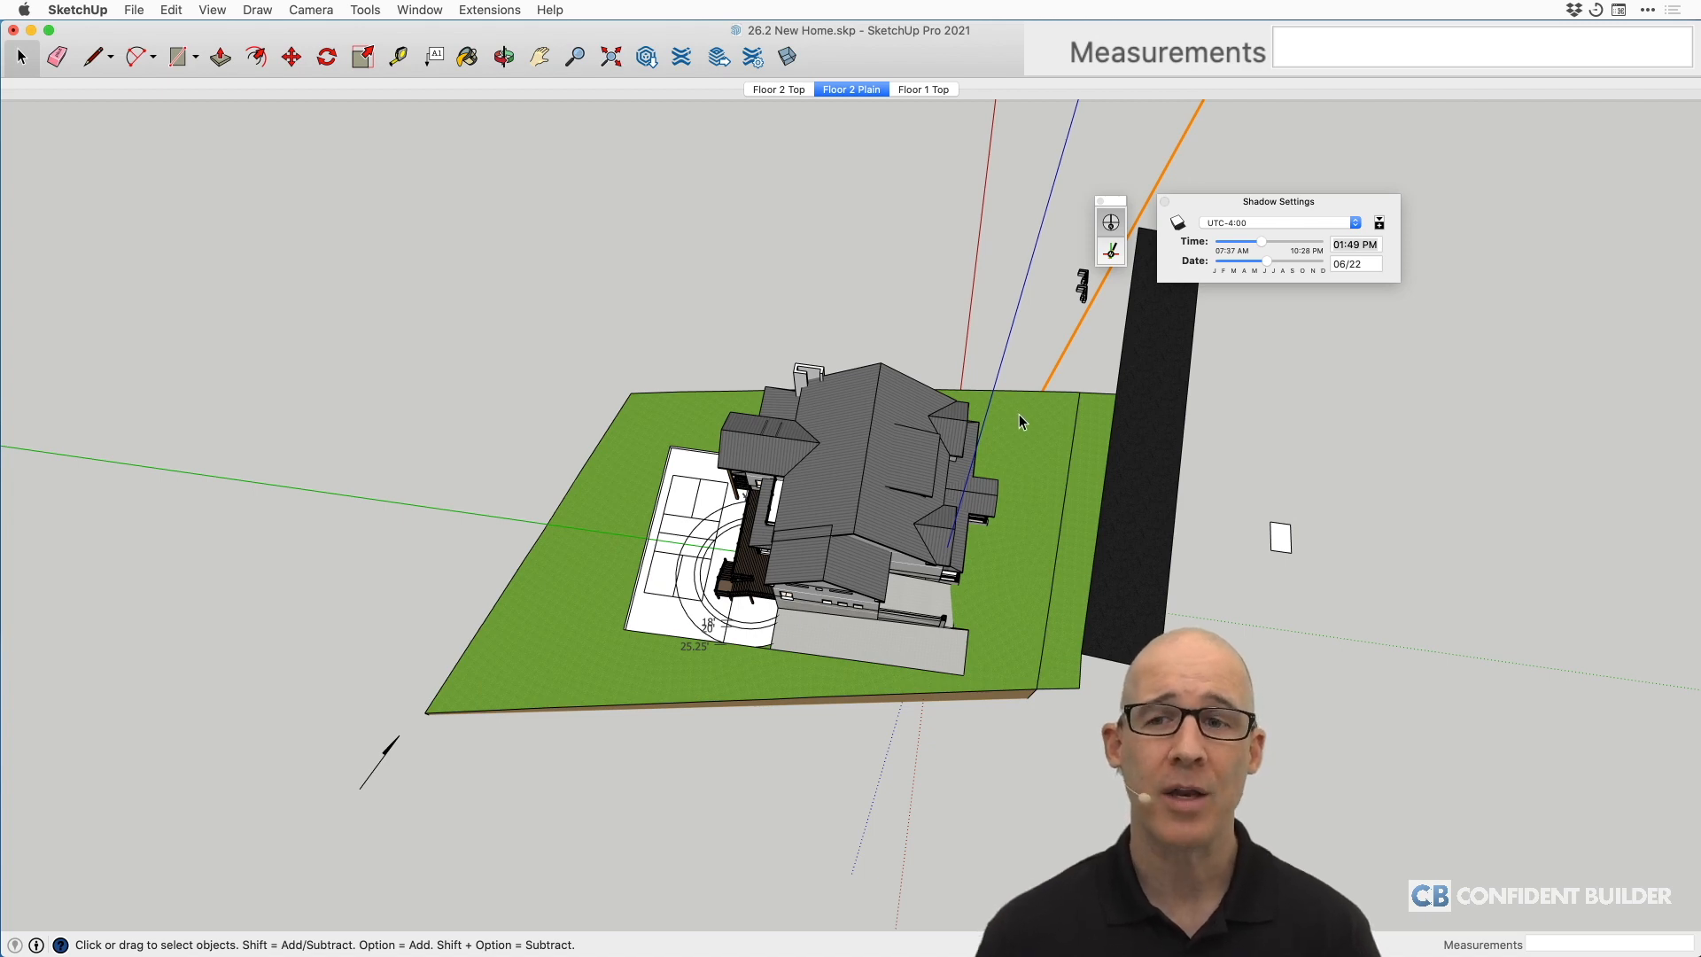
mouse_move(880, 185)
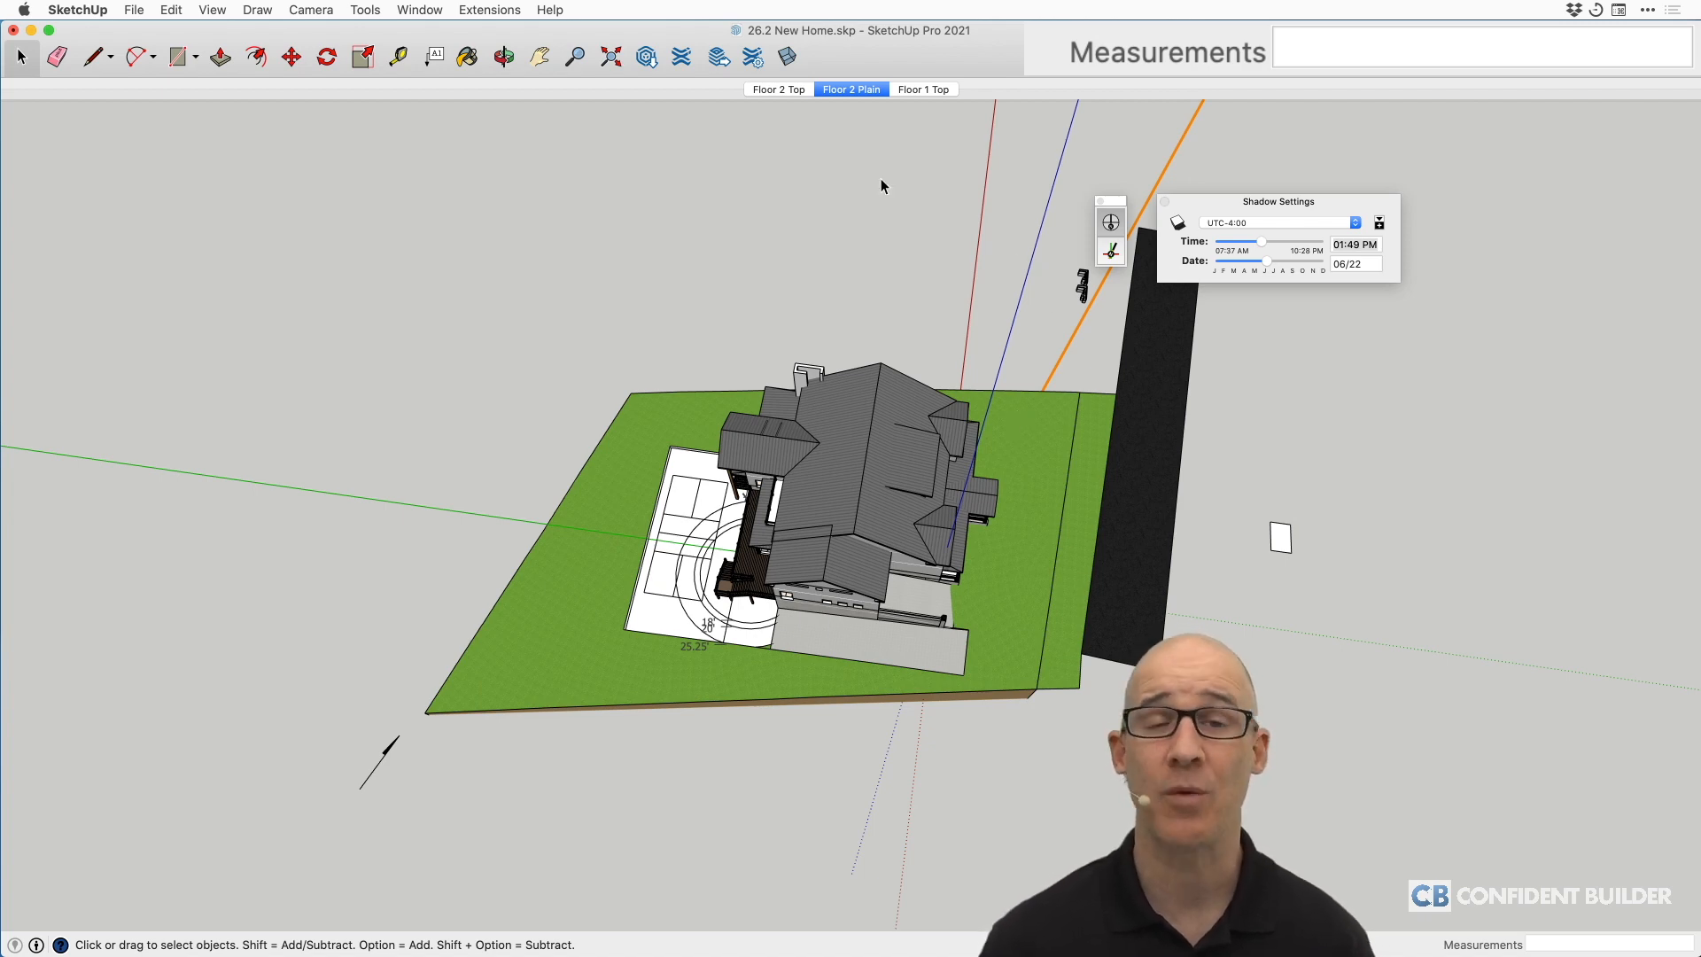
click(489, 10)
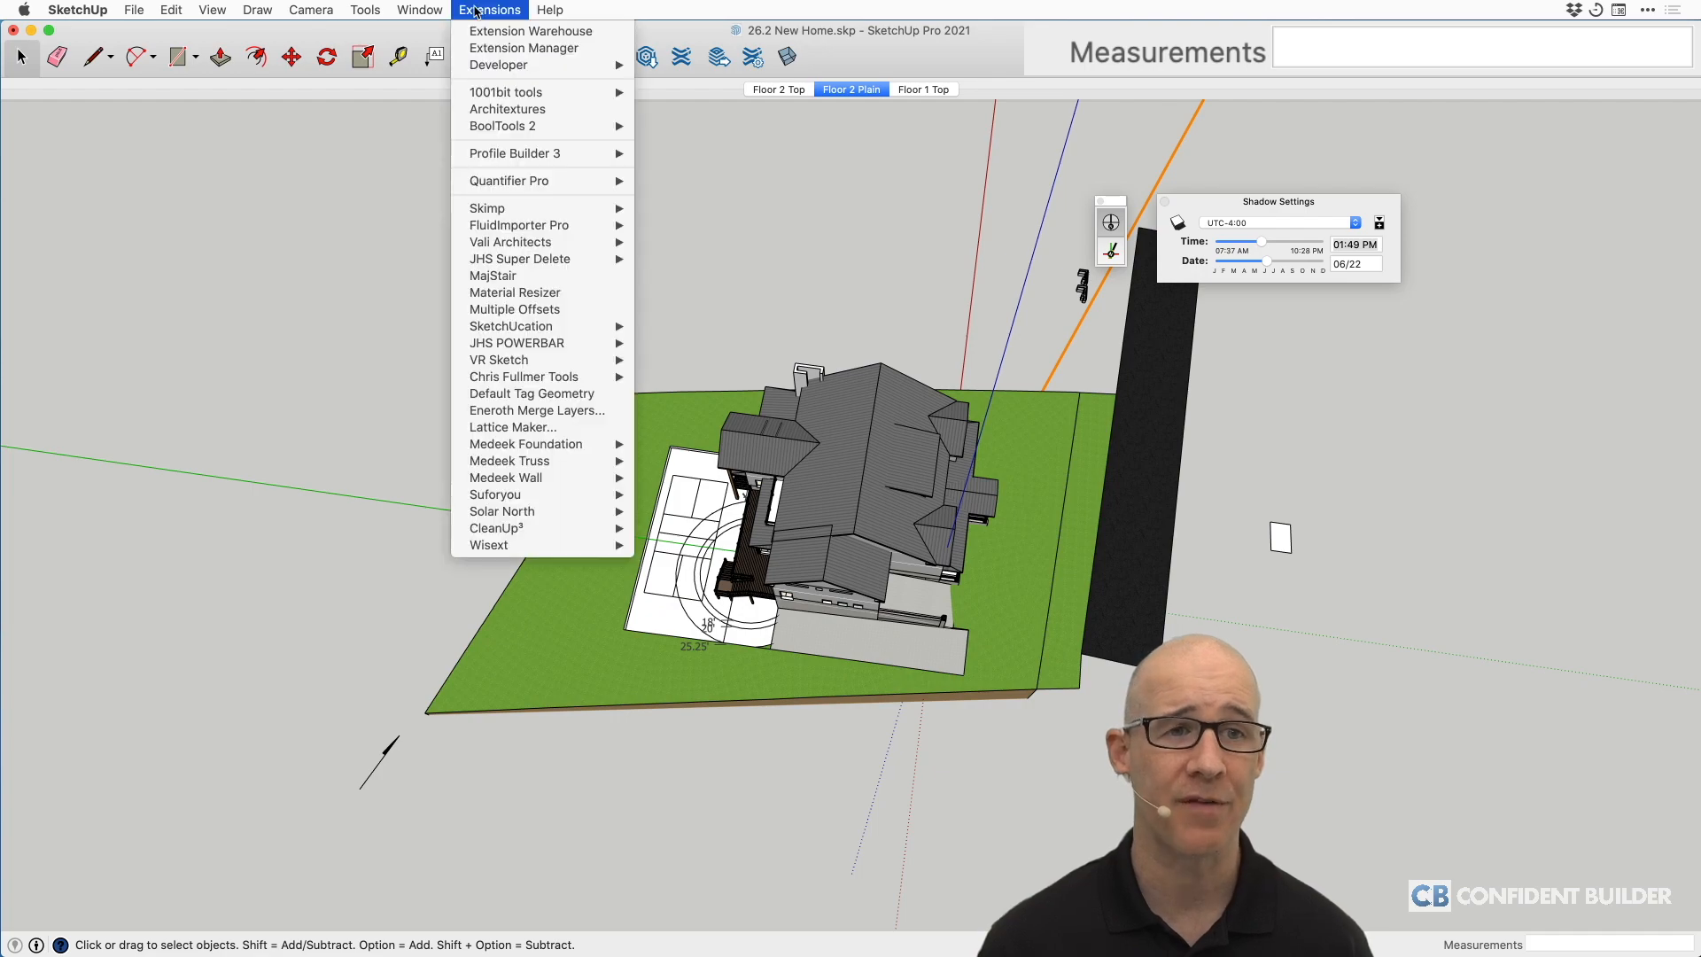
click(419, 10)
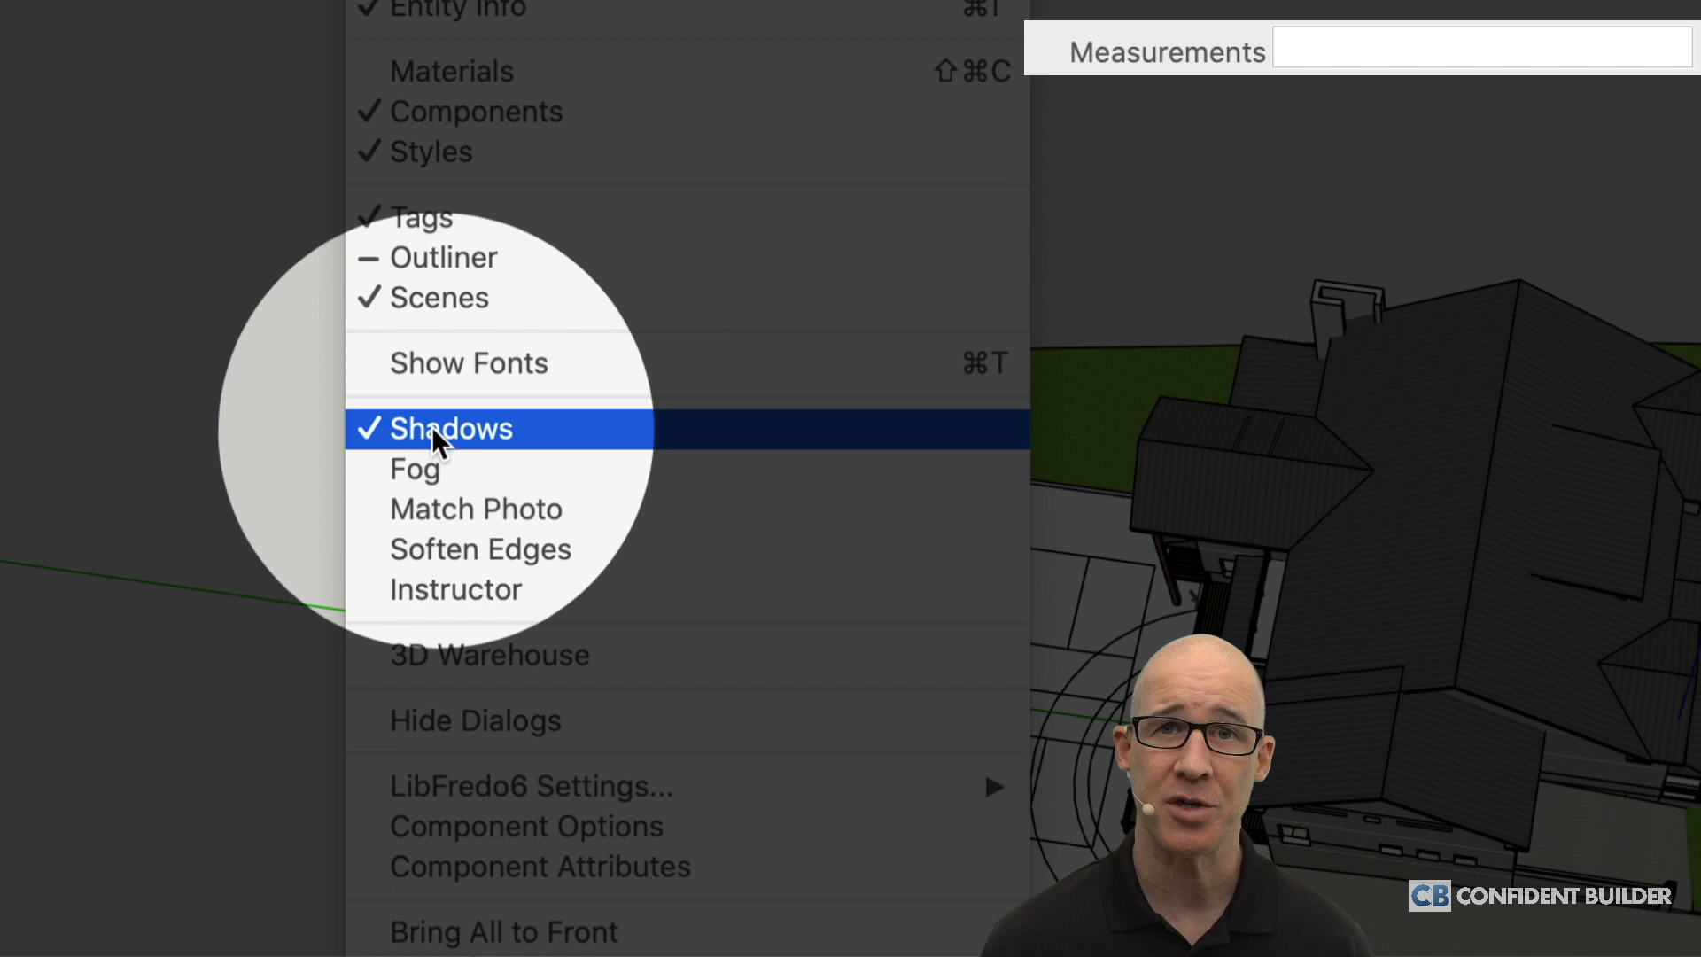
click(450, 427)
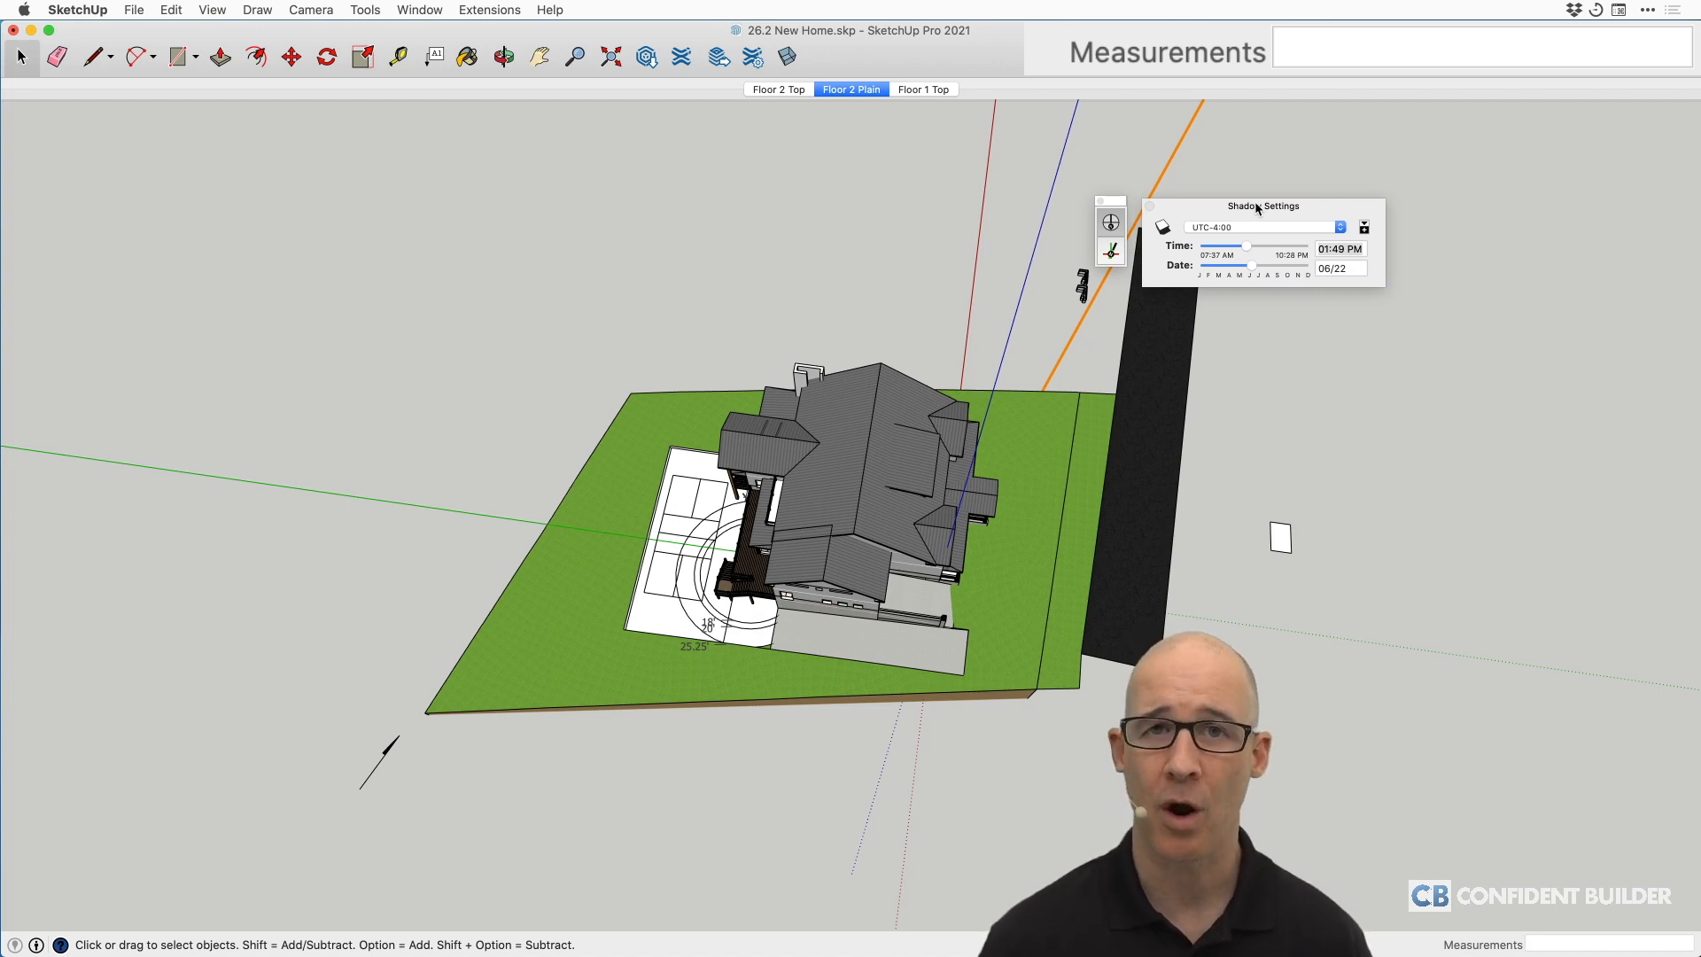
mouse_move(851, 488)
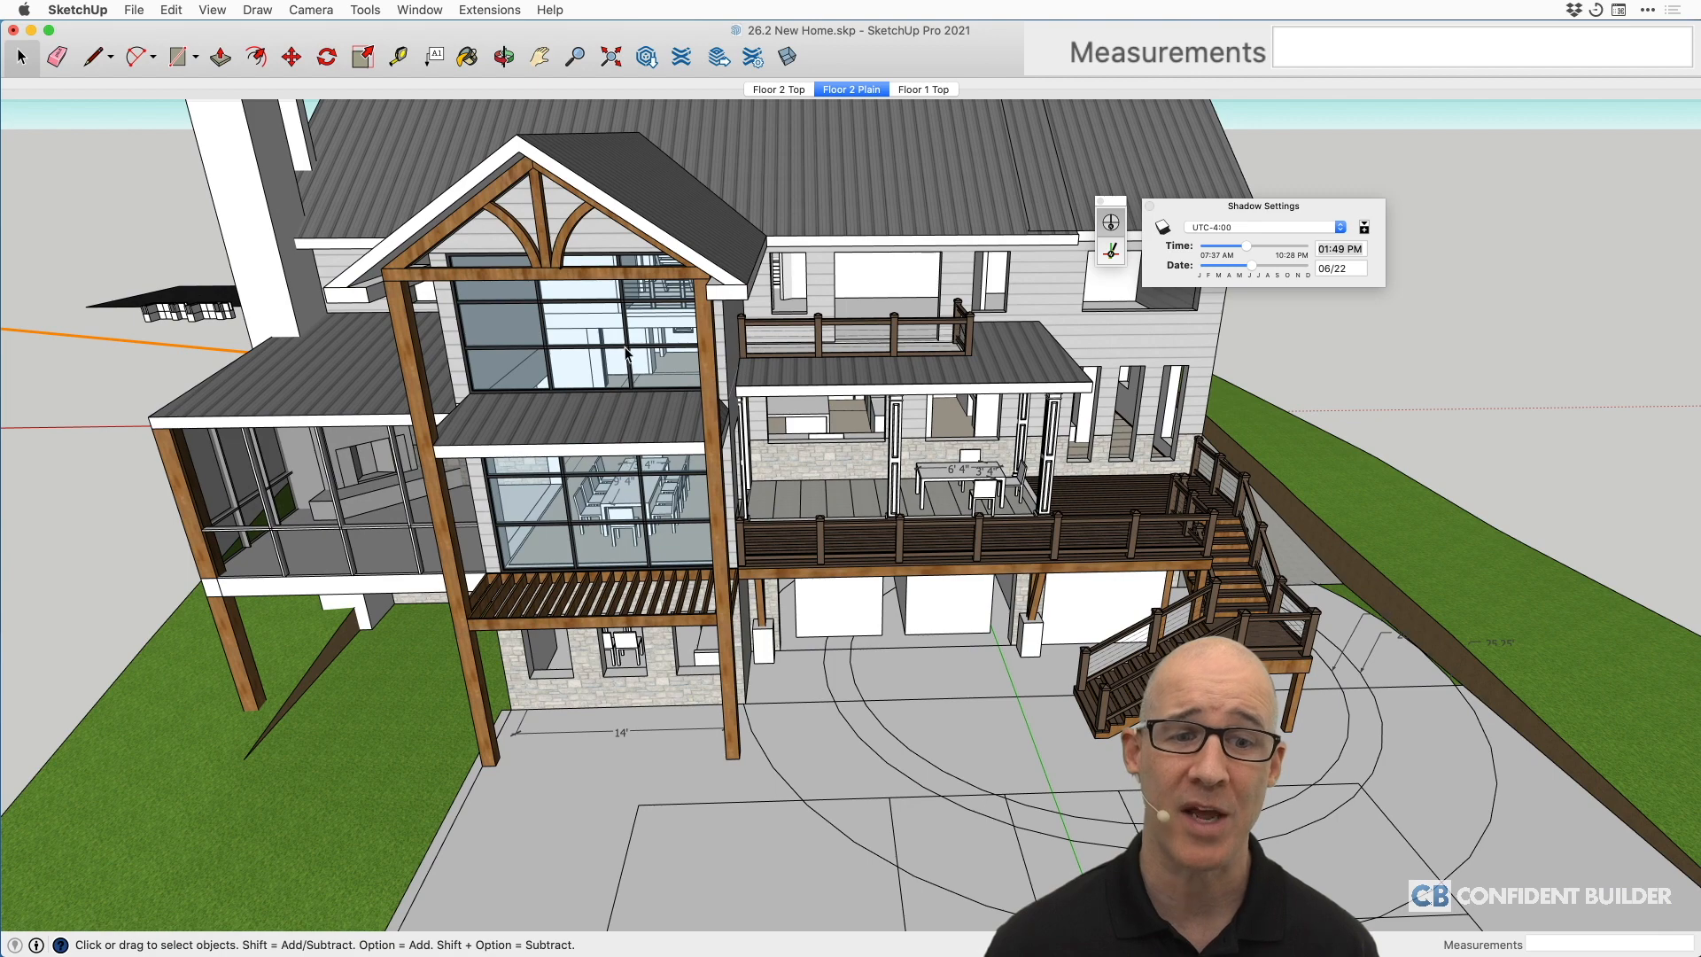
mouse_move(613, 468)
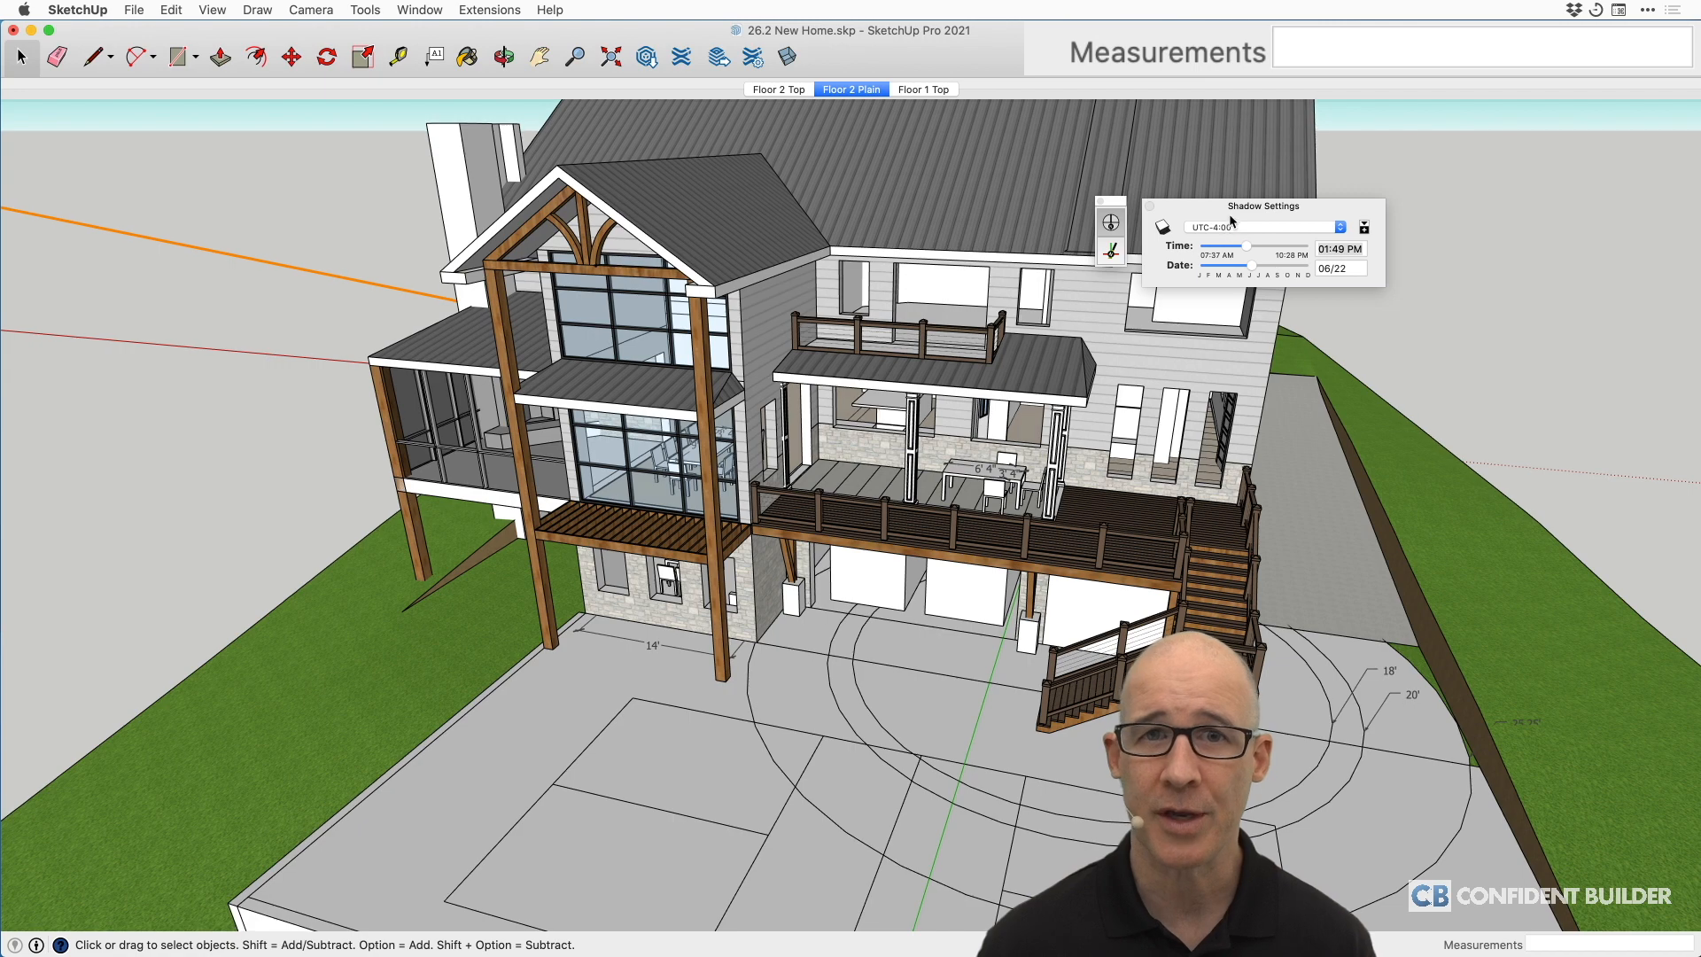
- Orbit toward the rear elevation's tall gable windows and open the shadow time zone list
click(1161, 227)
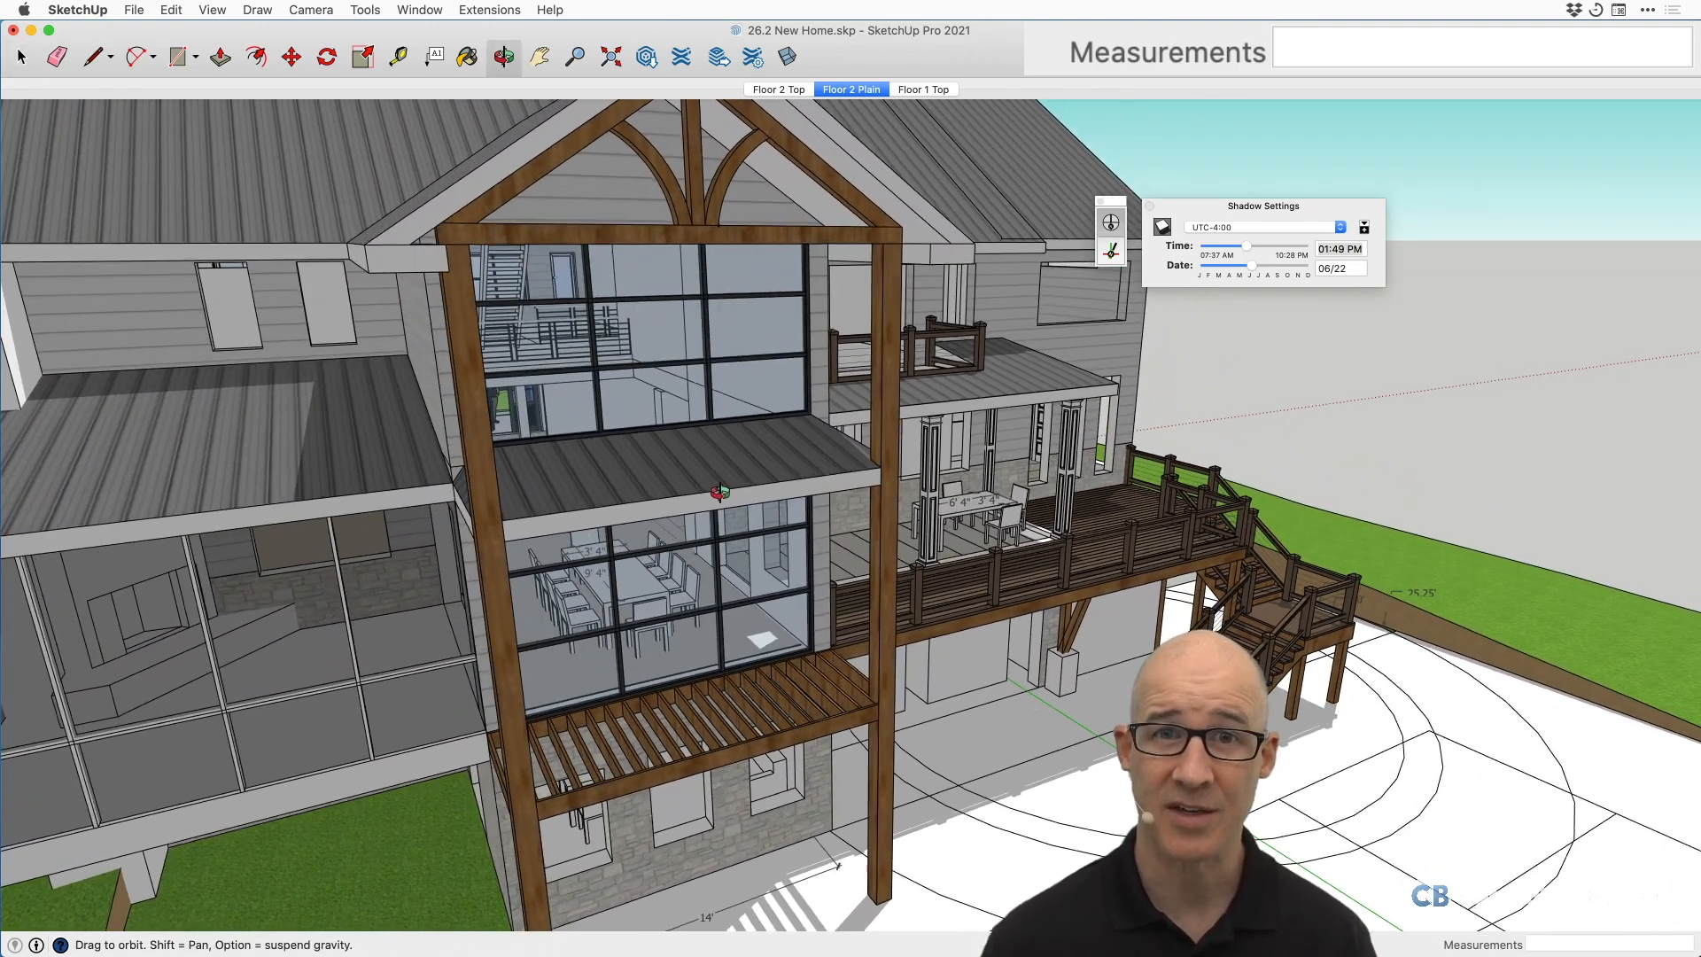
click(20, 56)
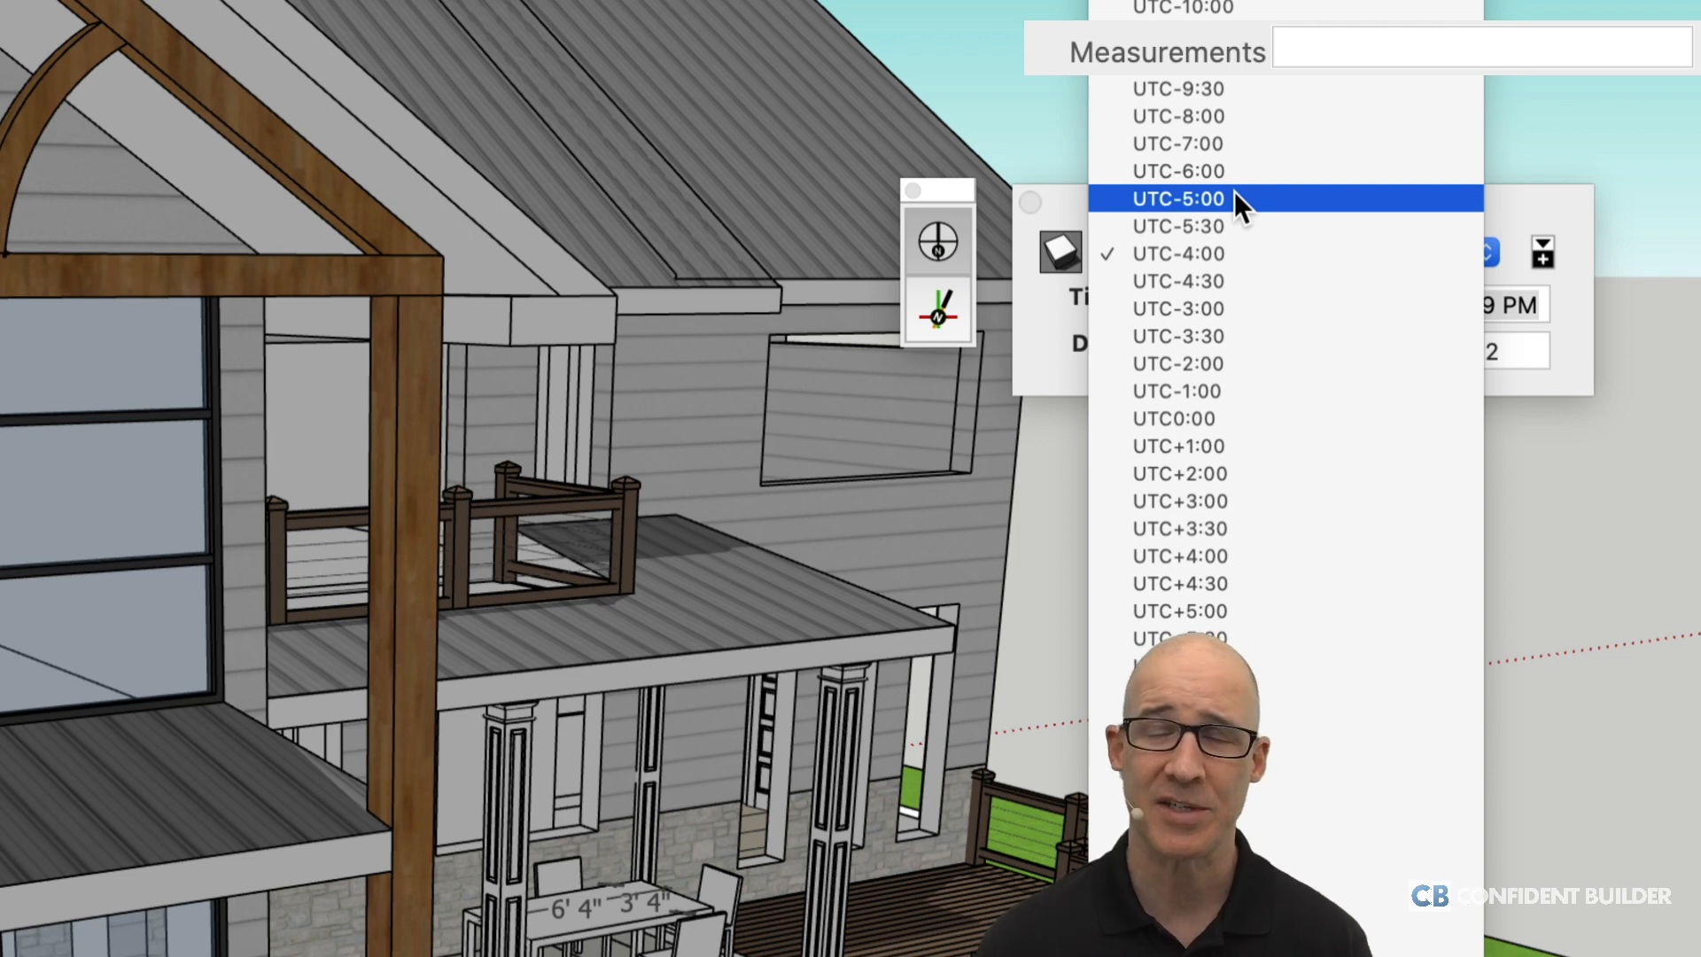
mouse_move(1253, 222)
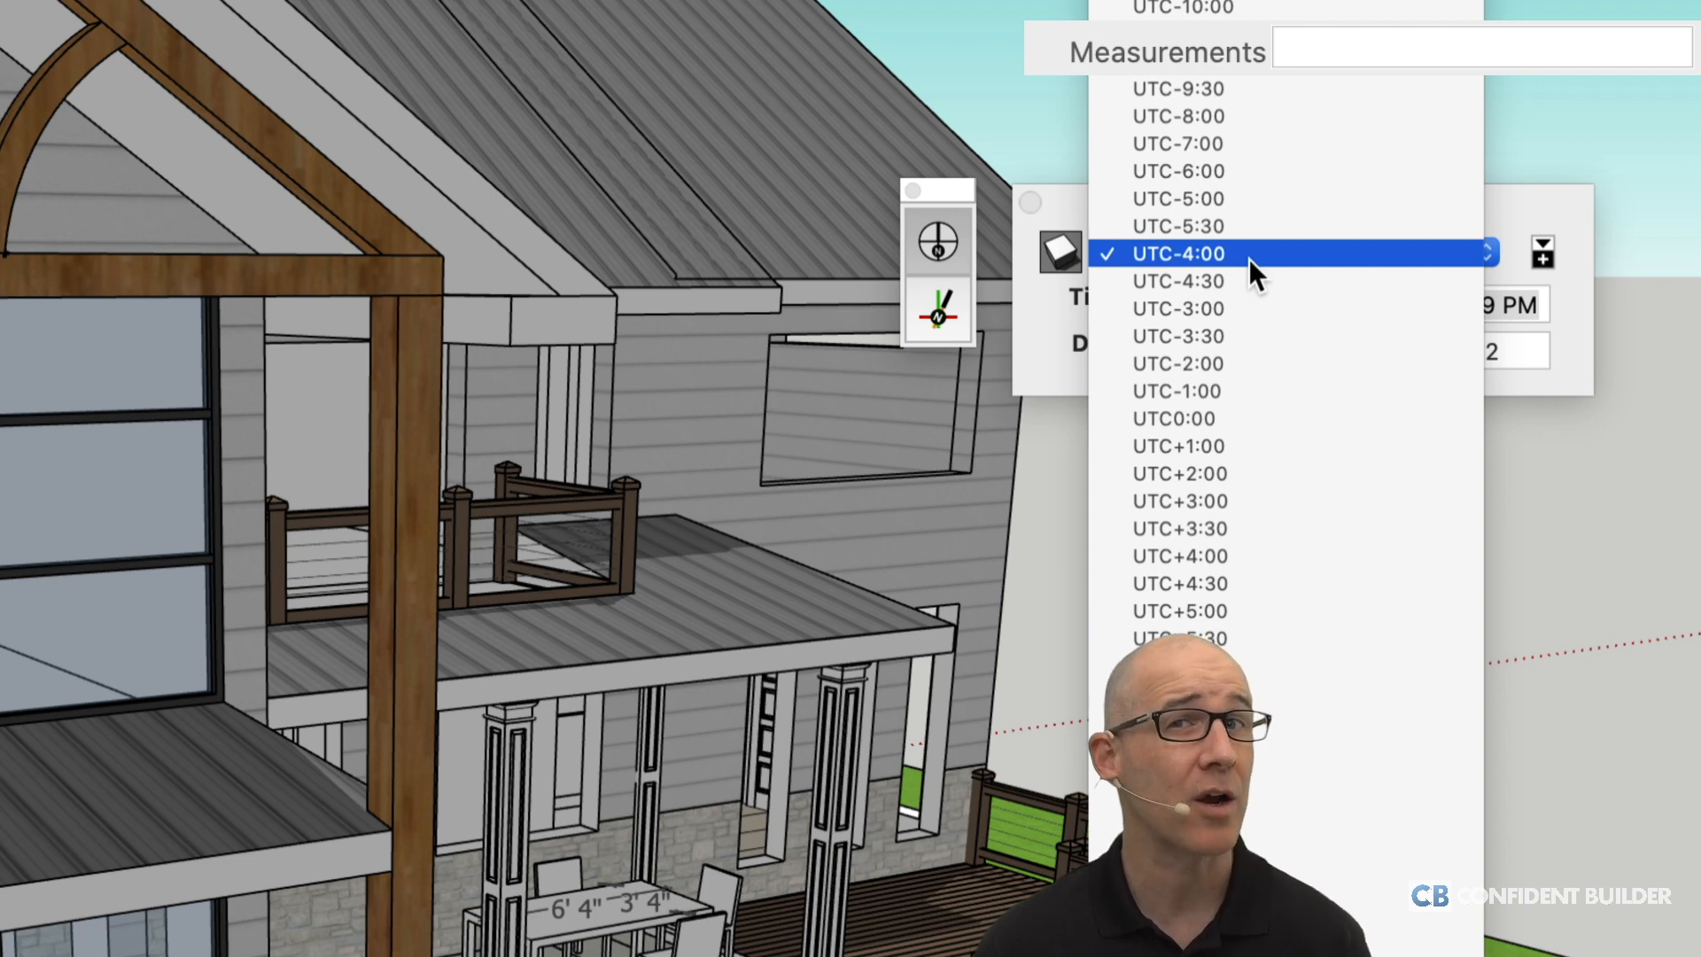
click(1177, 252)
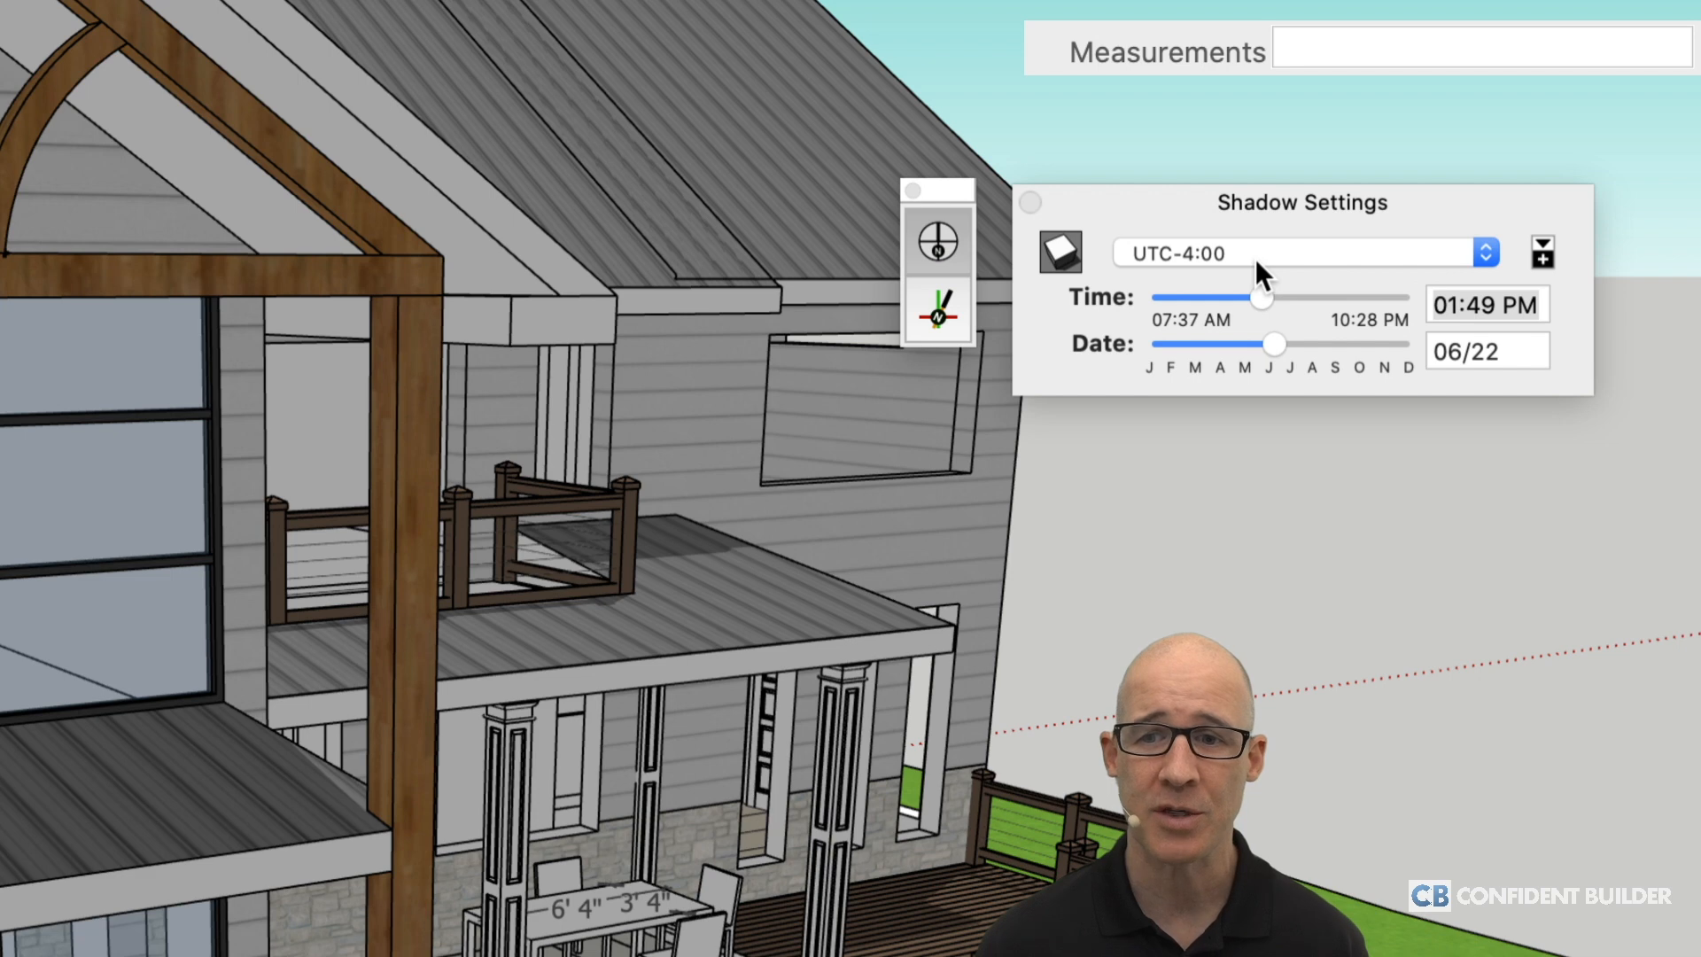
mouse_move(1285, 364)
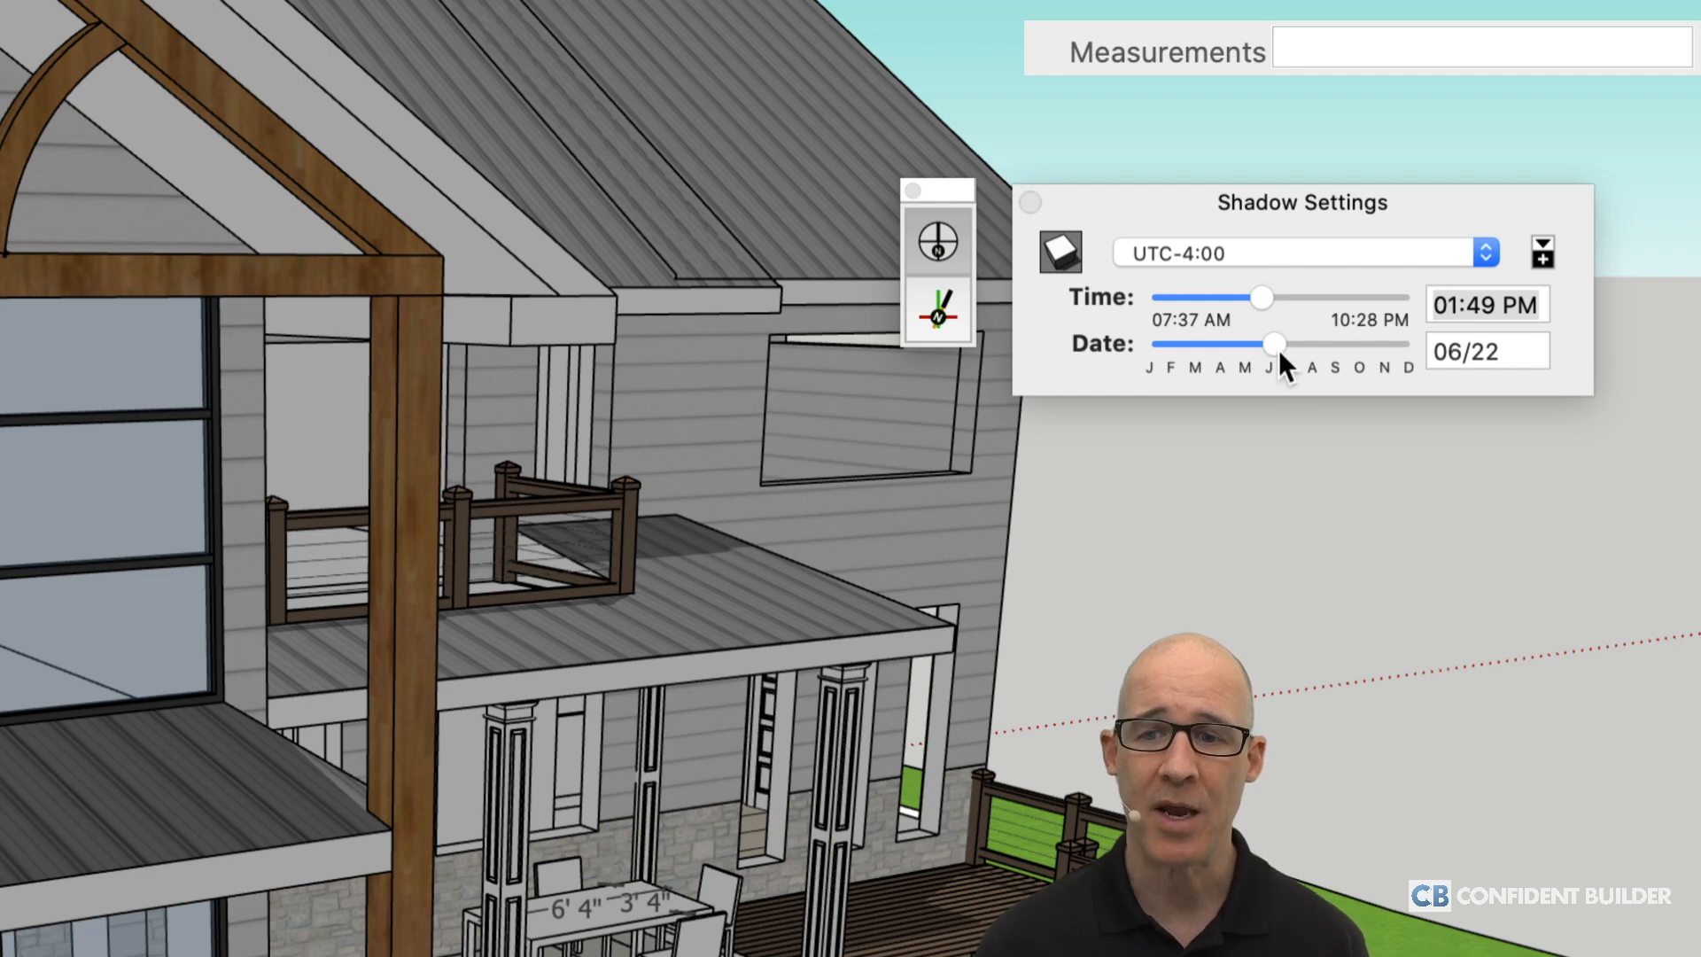
mouse_move(1288, 377)
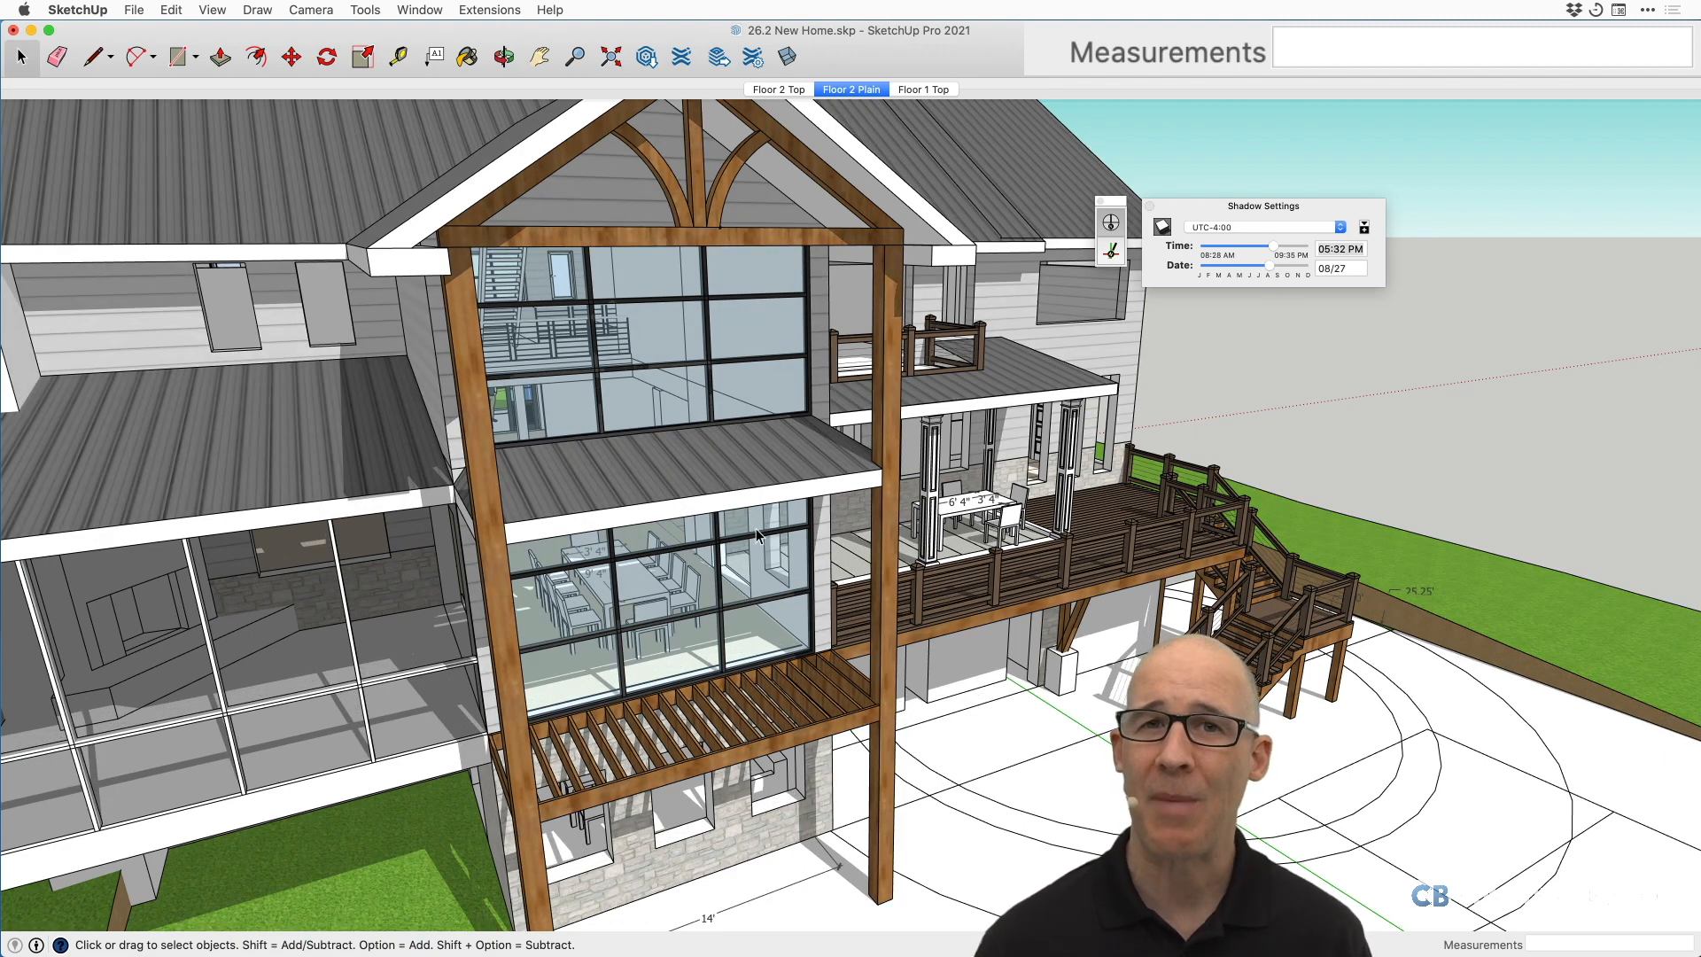
mouse_move(532, 678)
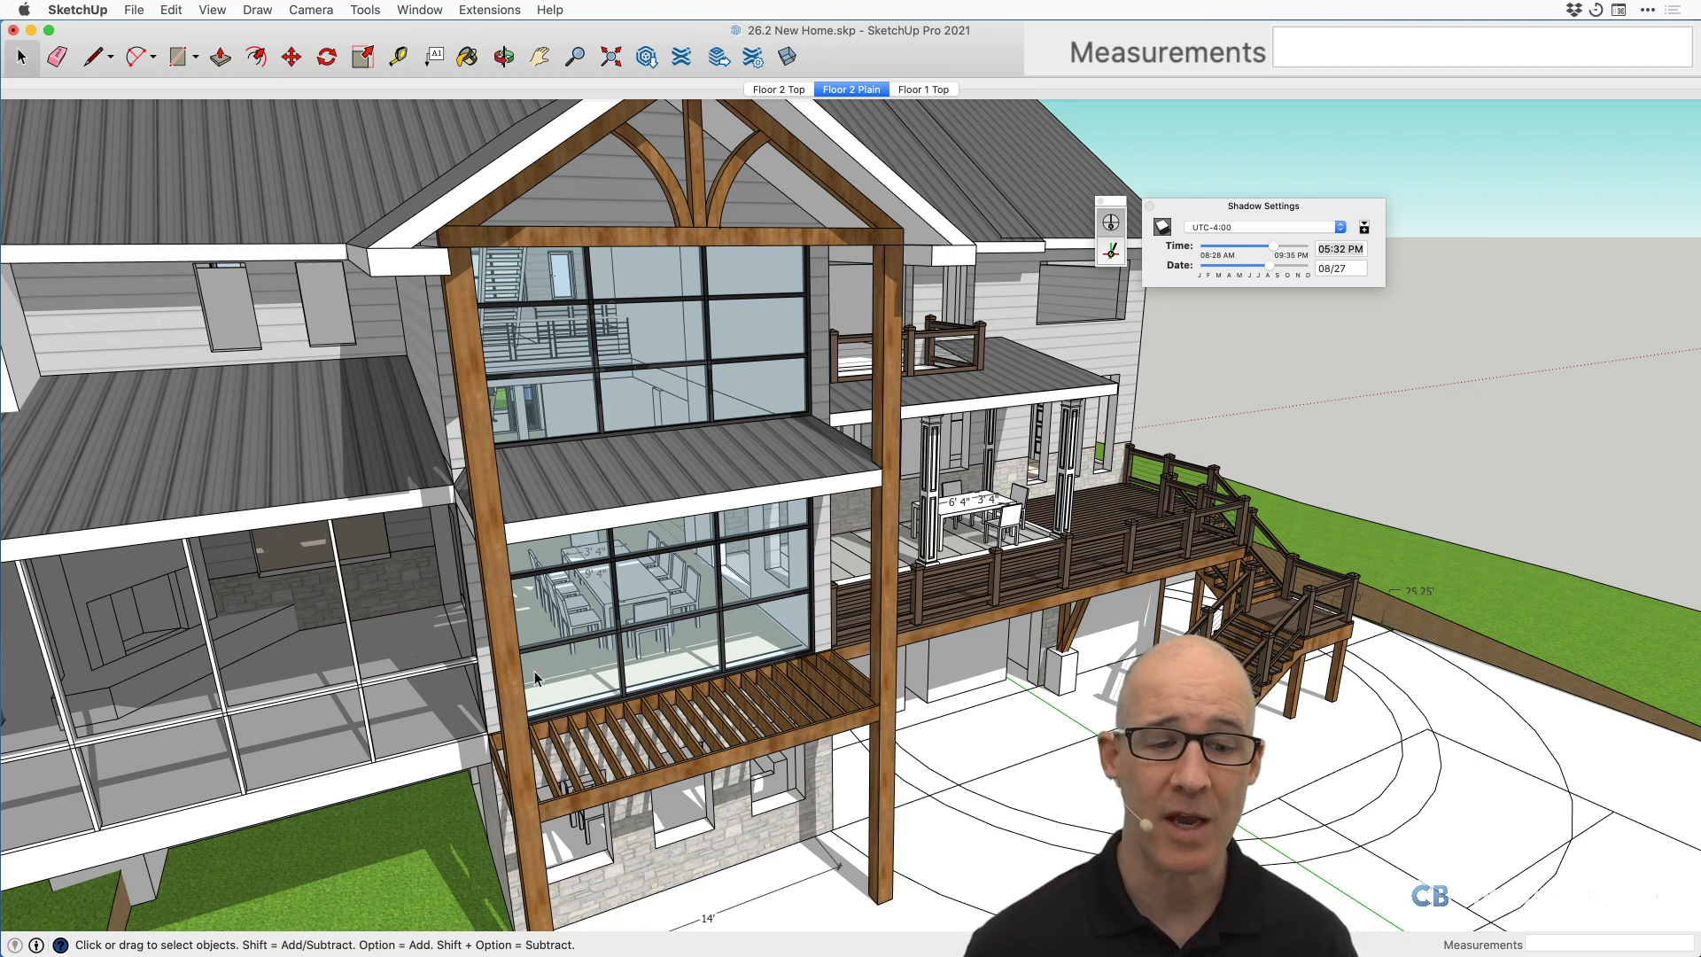
mouse_move(686, 647)
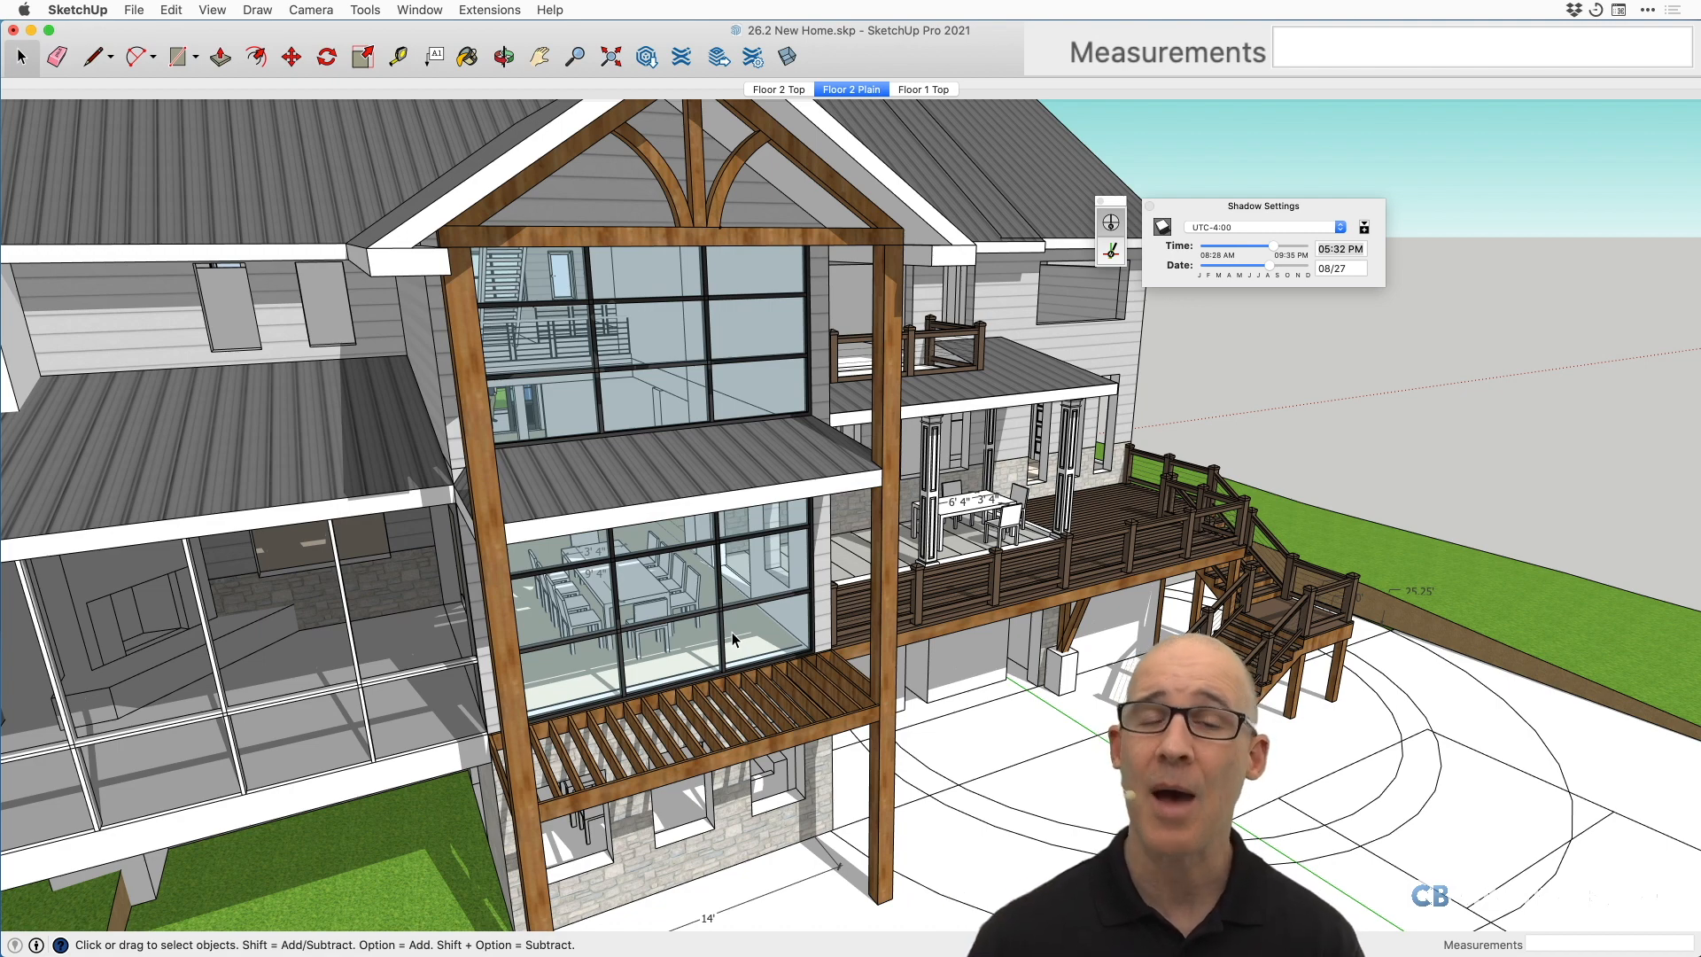
mouse_move(826, 637)
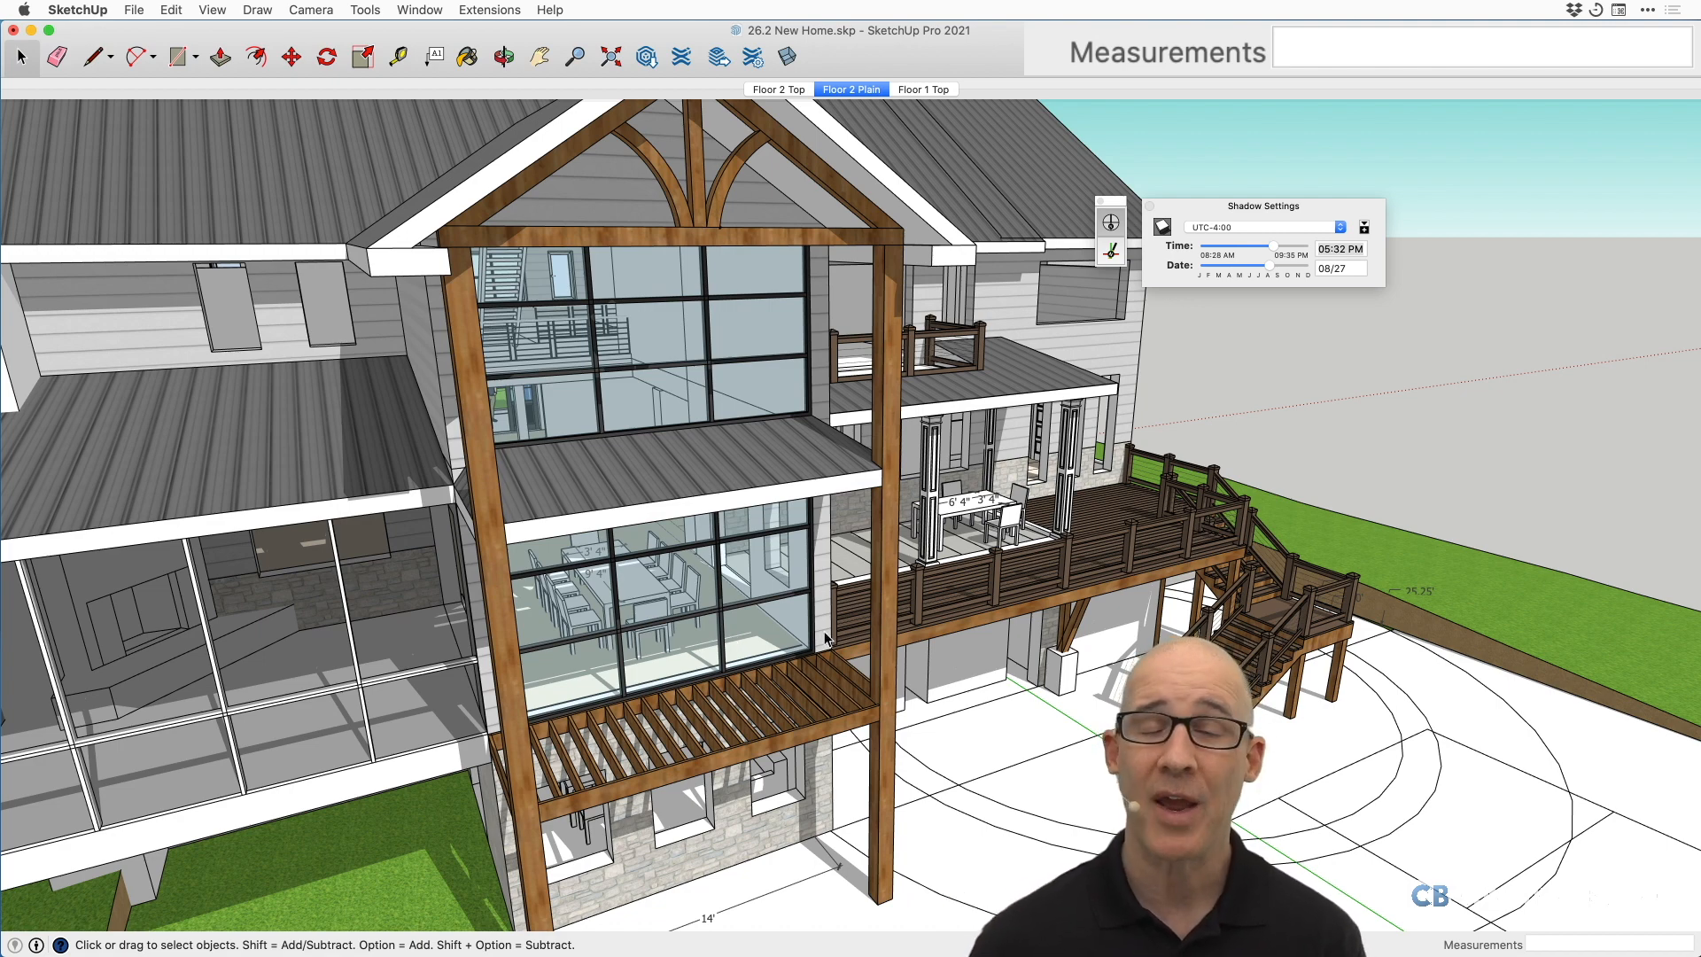